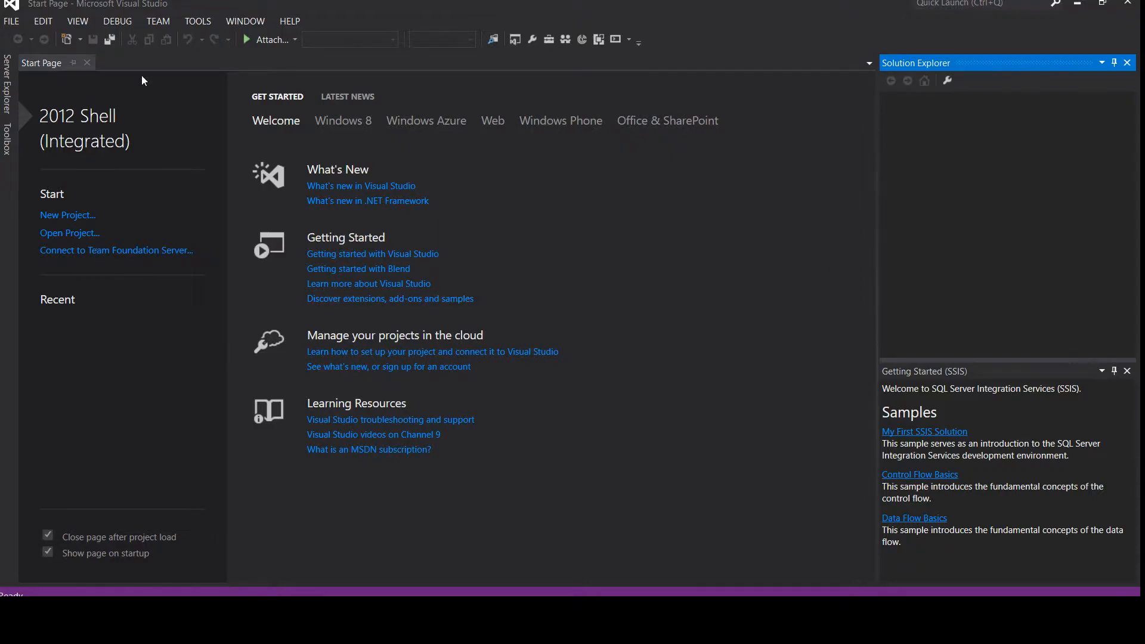
{"action": "mouse_move", "coordinate": [550, 271]}
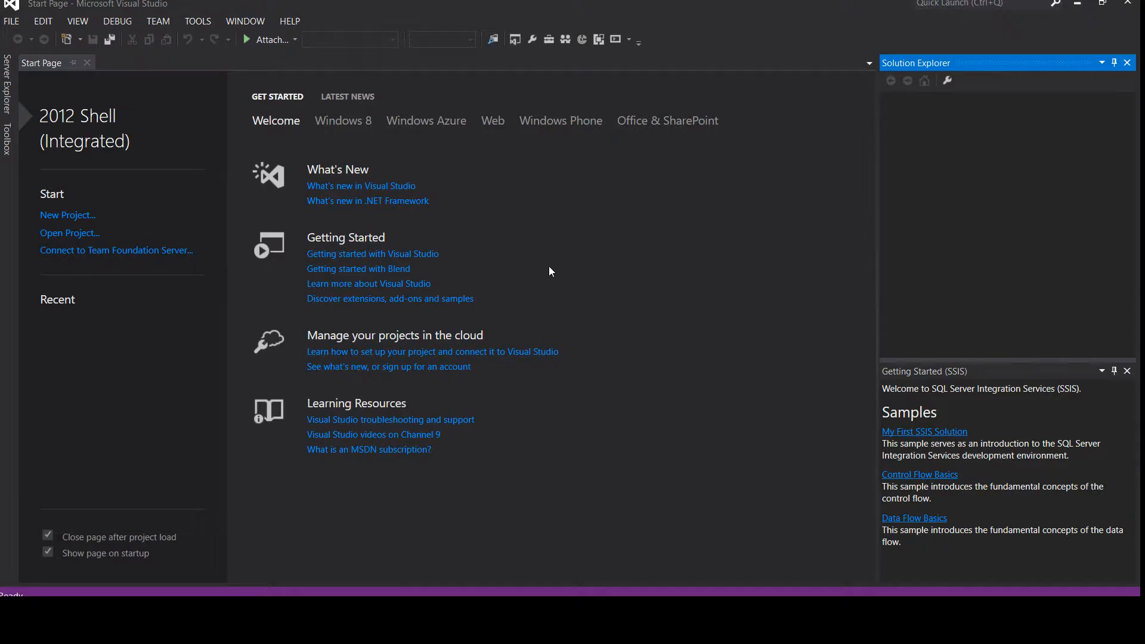
{"action": "mouse_move", "coordinate": [52, 224]}
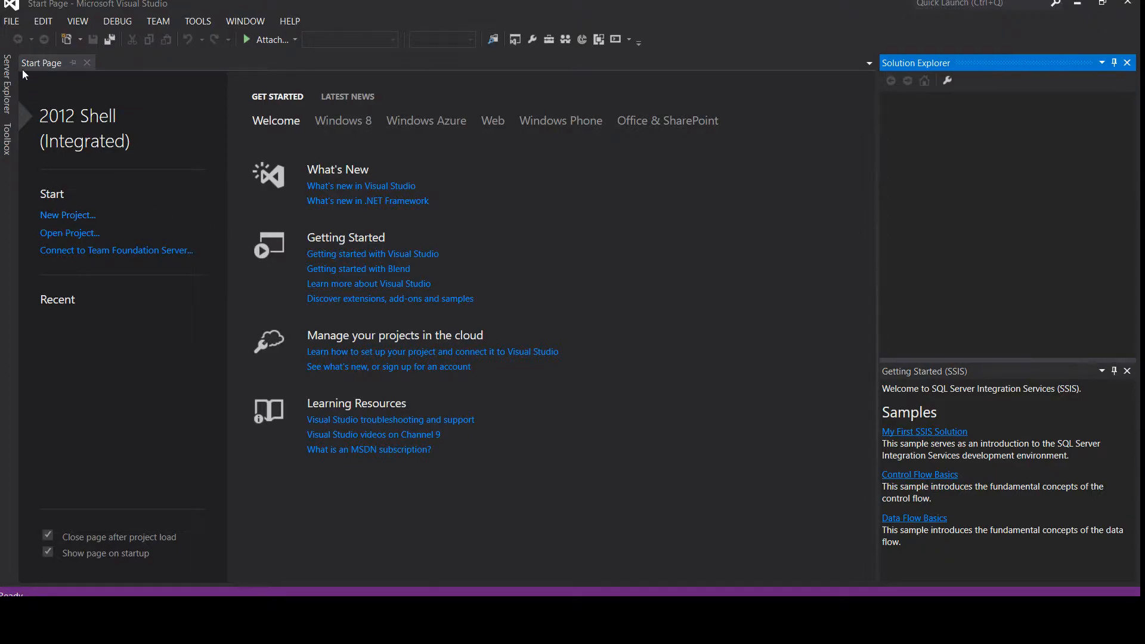
Start a new project and browse the Reporting Services then Integration Services template lists
{"action": "left_click", "coordinate": [11, 20]}
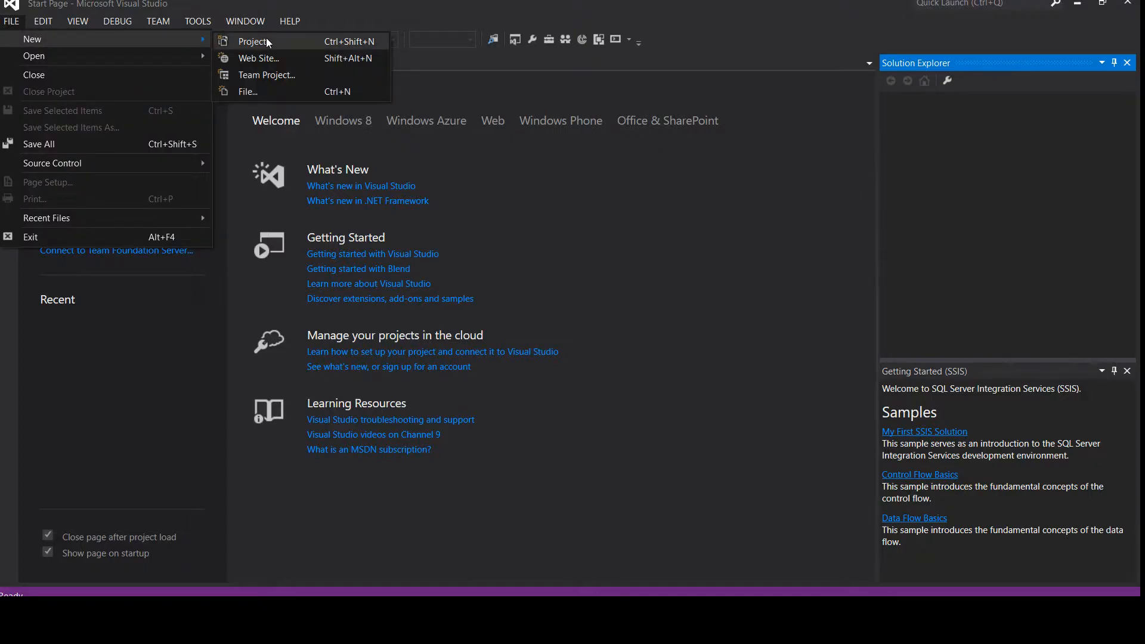
{"action": "mouse_move", "coordinate": [395, 45]}
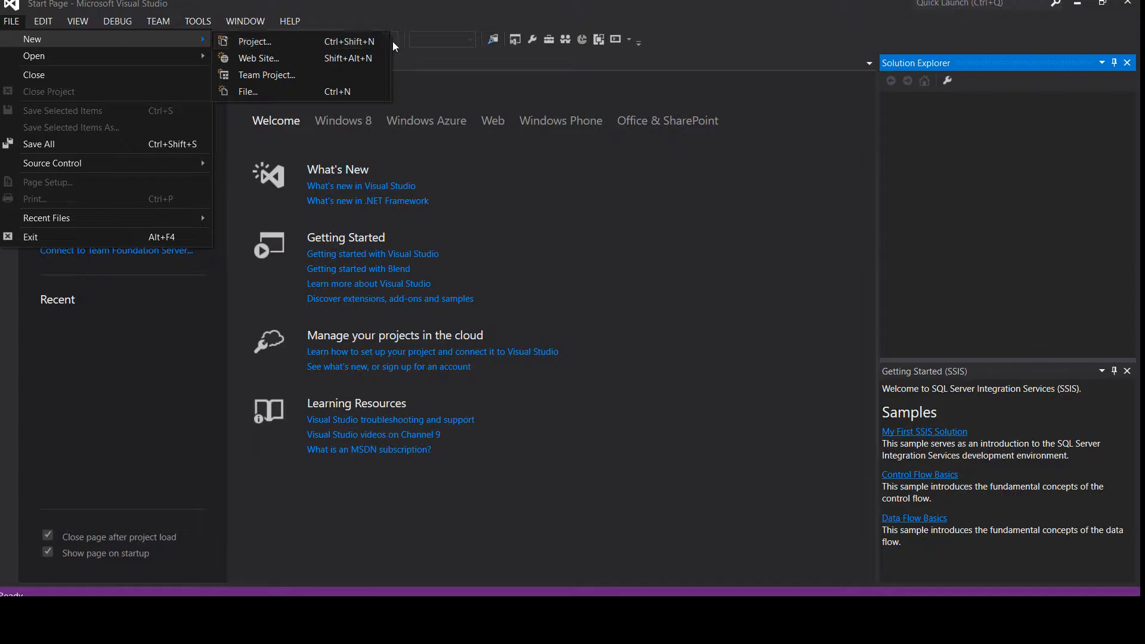
{"action": "mouse_move", "coordinate": [254, 41]}
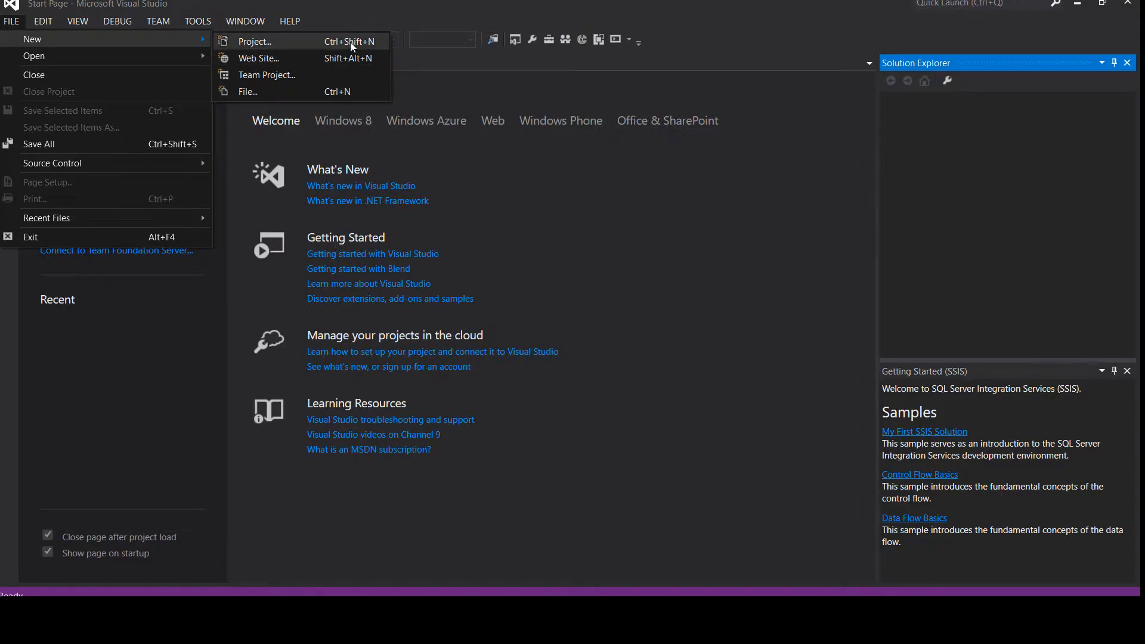
{"action": "mouse_move", "coordinate": [201, 297]}
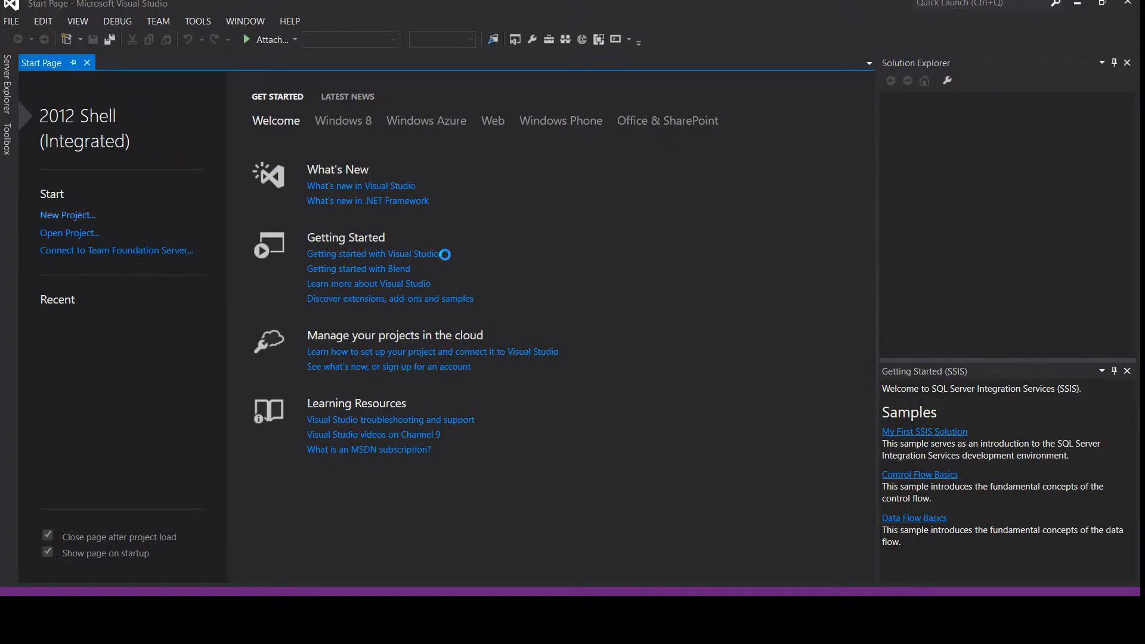
{"action": "left_click", "coordinate": [67, 215]}
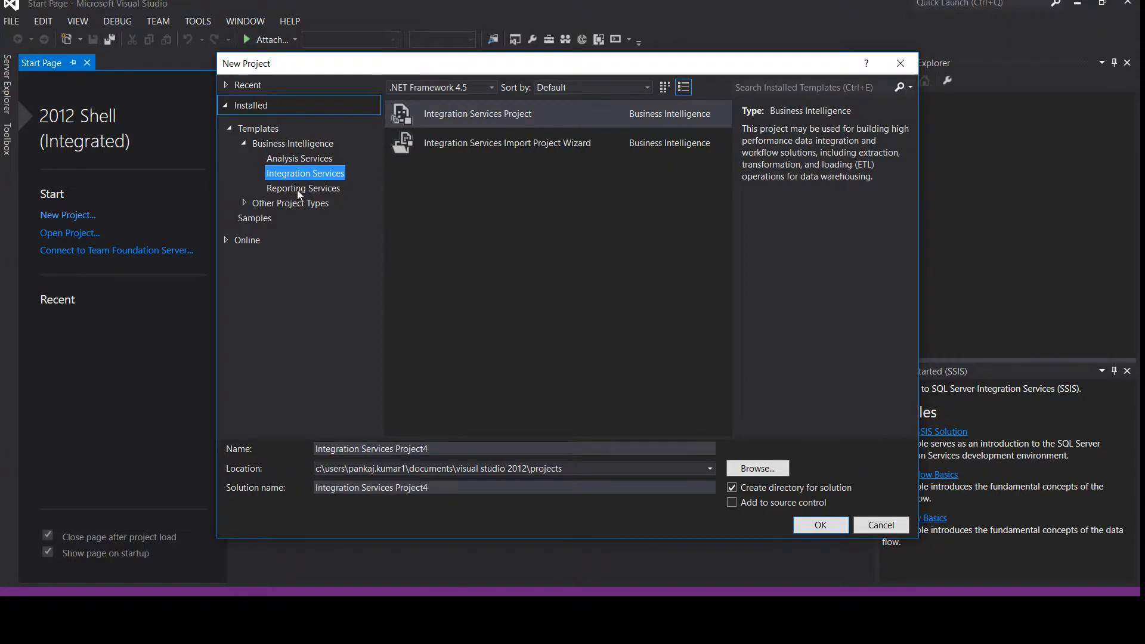
{"action": "left_click", "coordinate": [302, 188]}
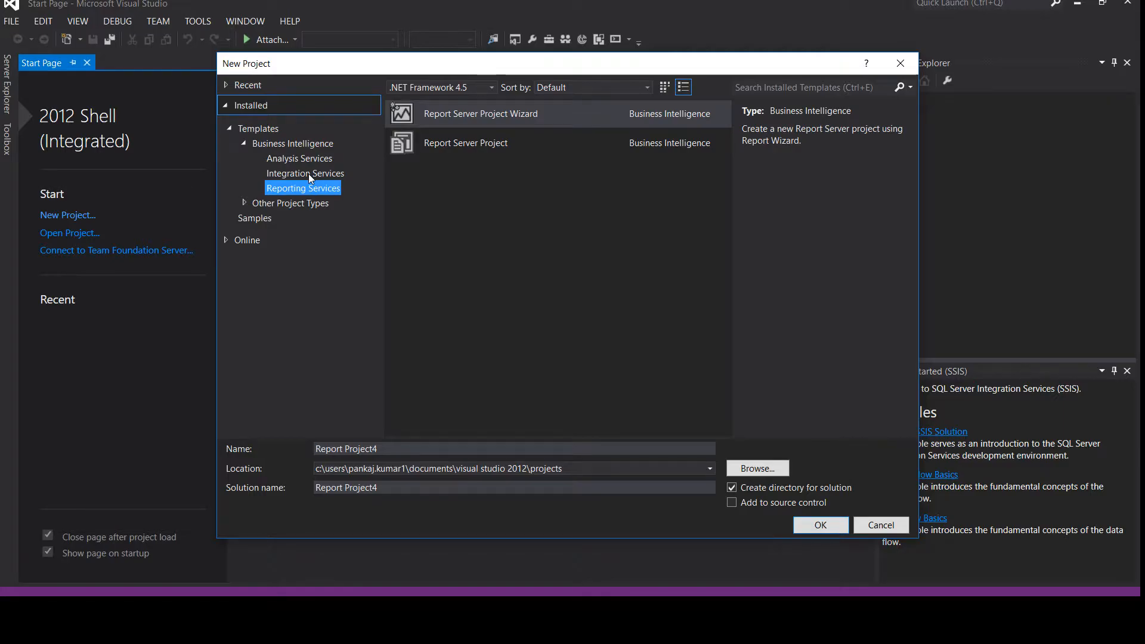
{"action": "left_click", "coordinate": [305, 173]}
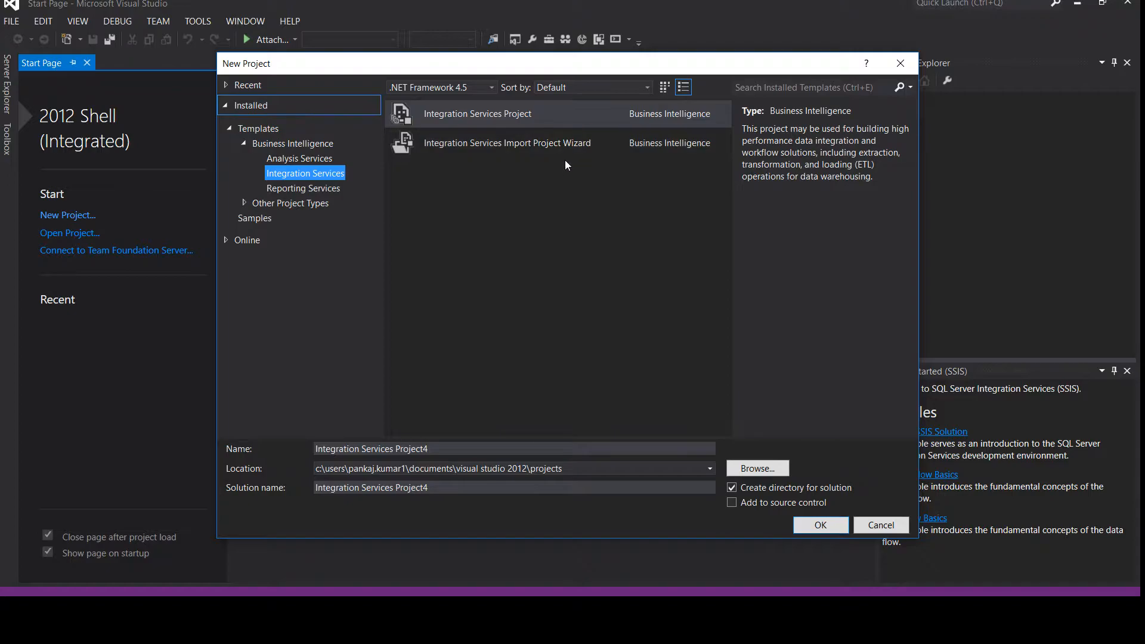
{"action": "mouse_move", "coordinate": [566, 154]}
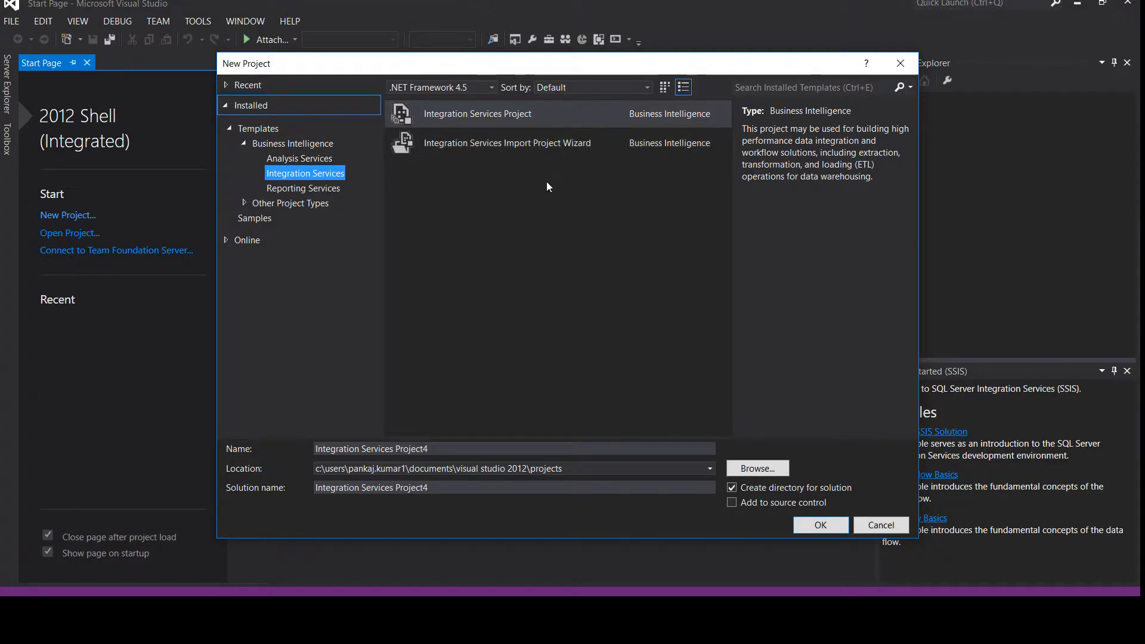
{"action": "mouse_move", "coordinate": [522, 117]}
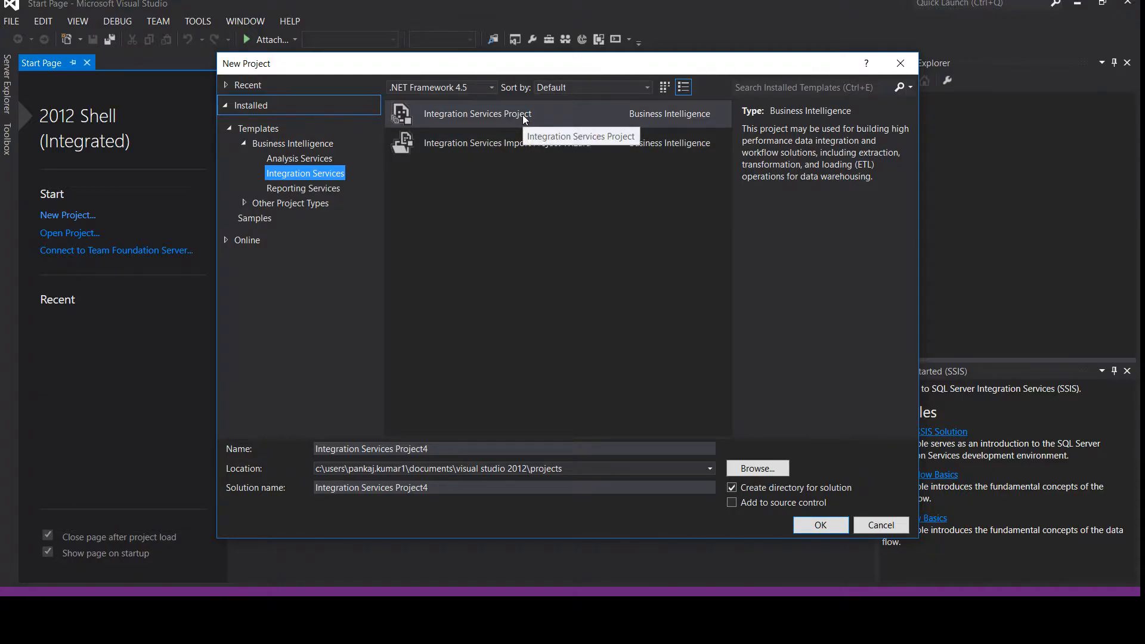
{"action": "mouse_move", "coordinate": [438, 124]}
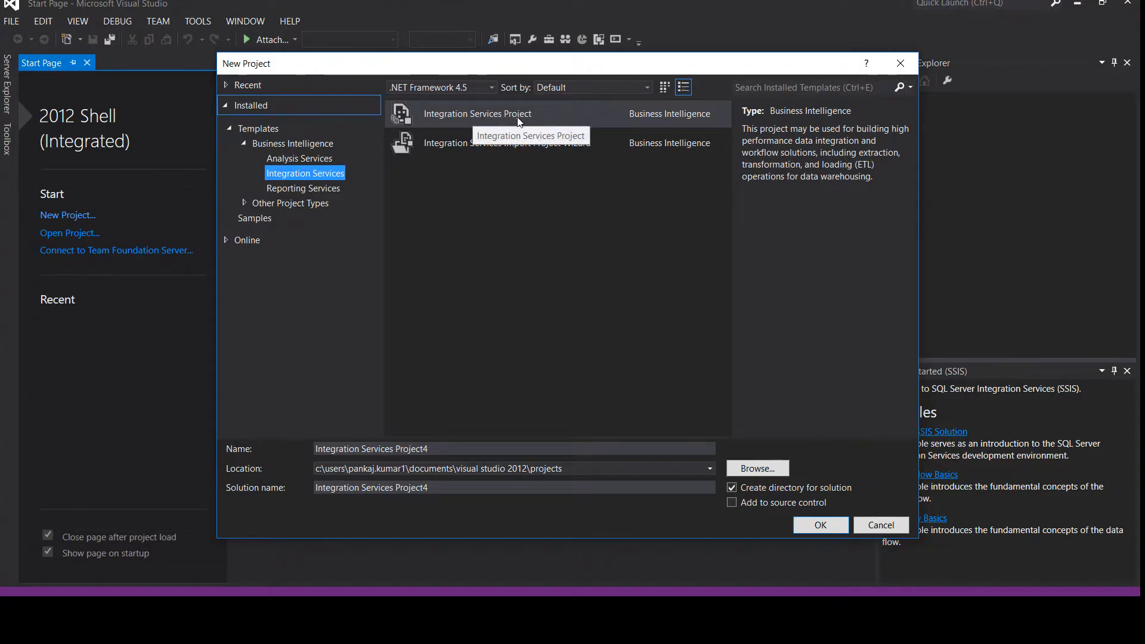
Create an Integration Services Project named MyIntegrationProject
{"action": "left_click", "coordinate": [477, 114]}
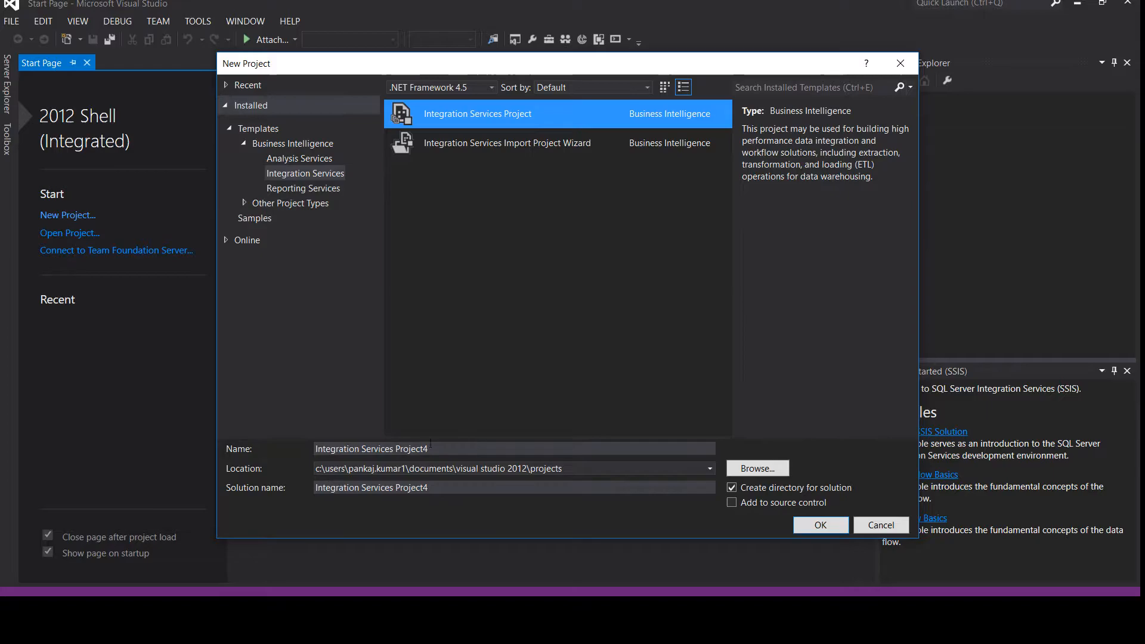
{"action": "type", "text": "MyIntegr"}
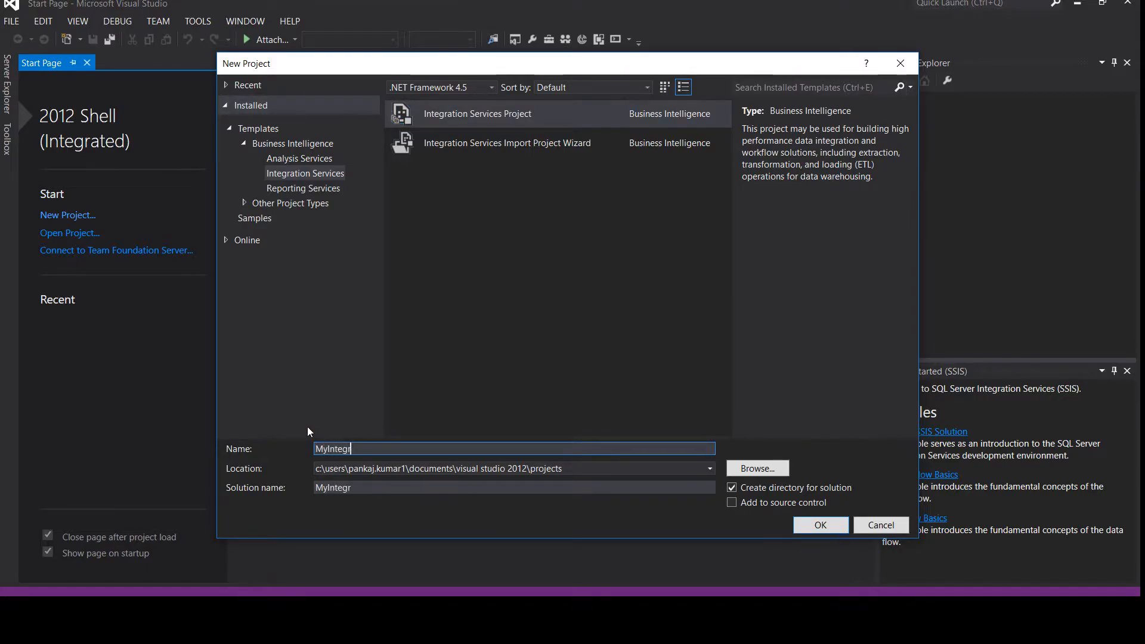
{"action": "type", "text": "ationProject"}
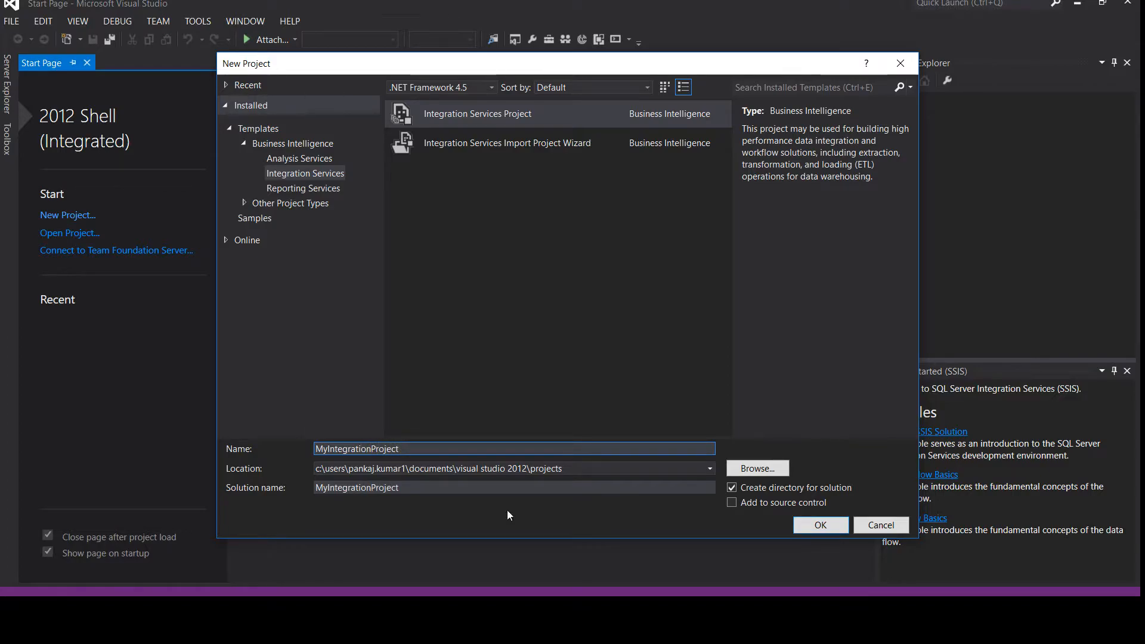
{"action": "left_click", "coordinate": [820, 525]}
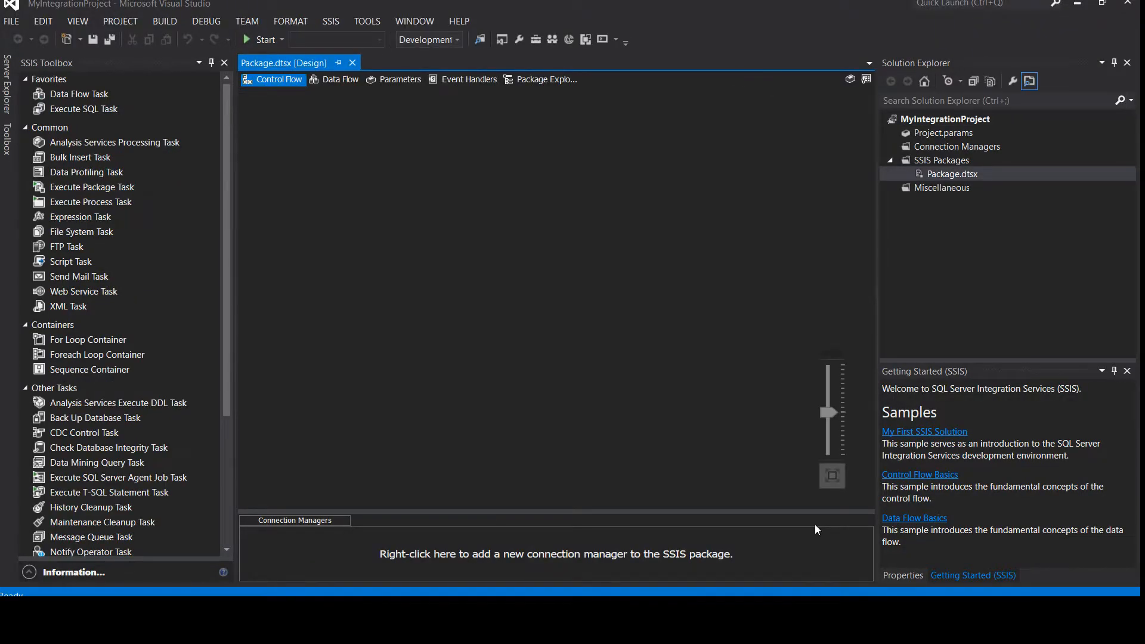
{"action": "mouse_move", "coordinate": [923, 138]}
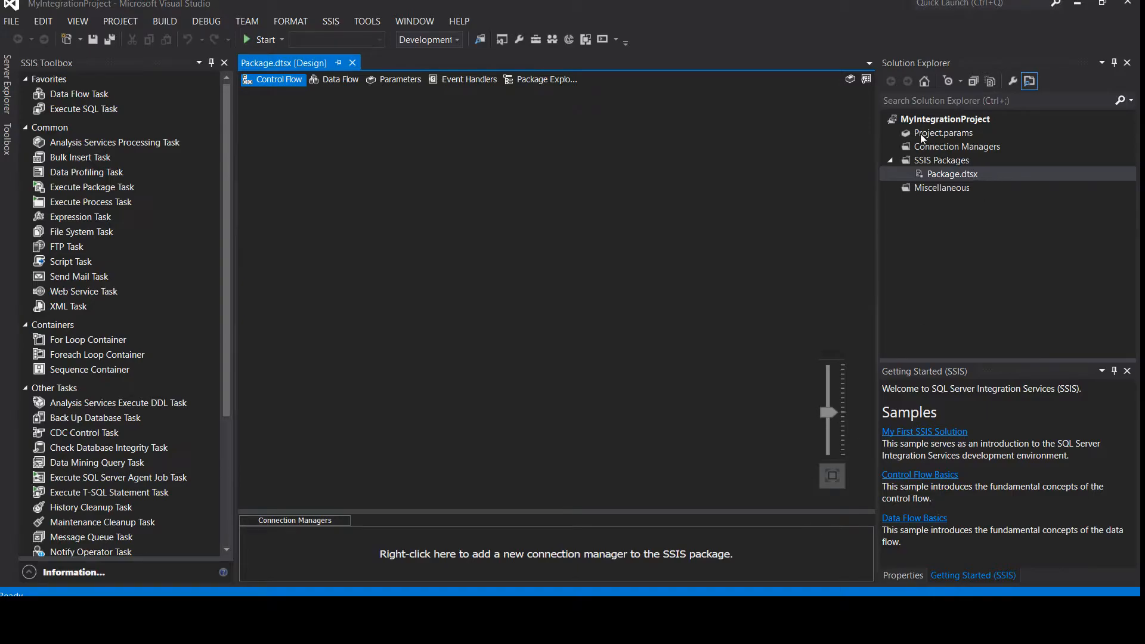
Review the project, Project.params, Connection Managers, SSIS Packages, Package.dtsx and Miscellaneous nodes in Solution Explorer
{"action": "left_click", "coordinate": [945, 120]}
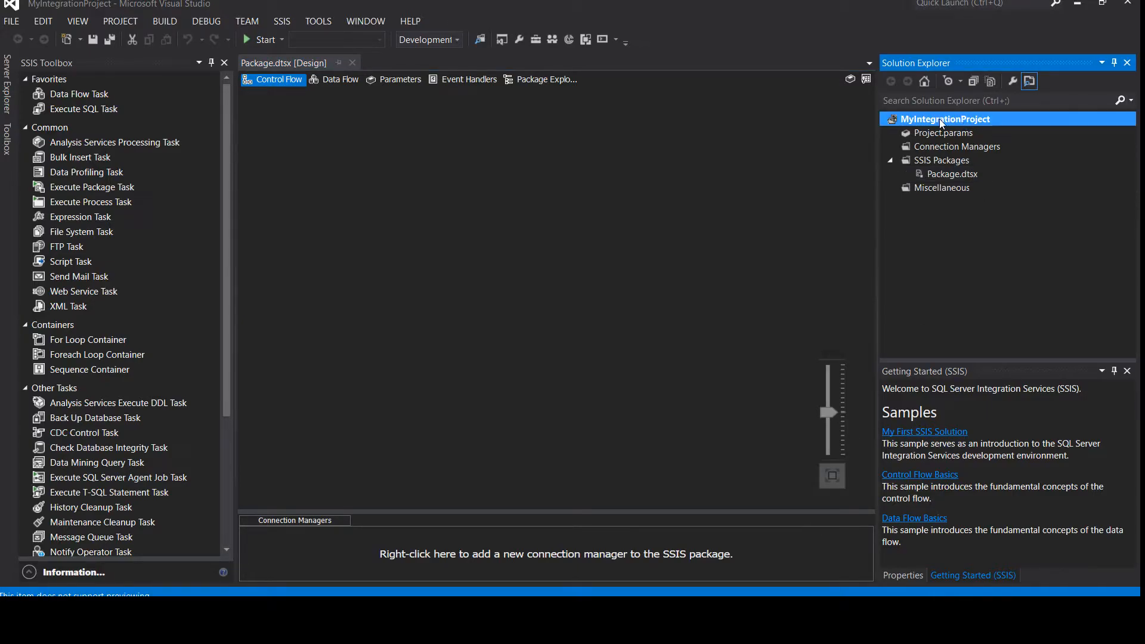
{"action": "left_click", "coordinate": [943, 132]}
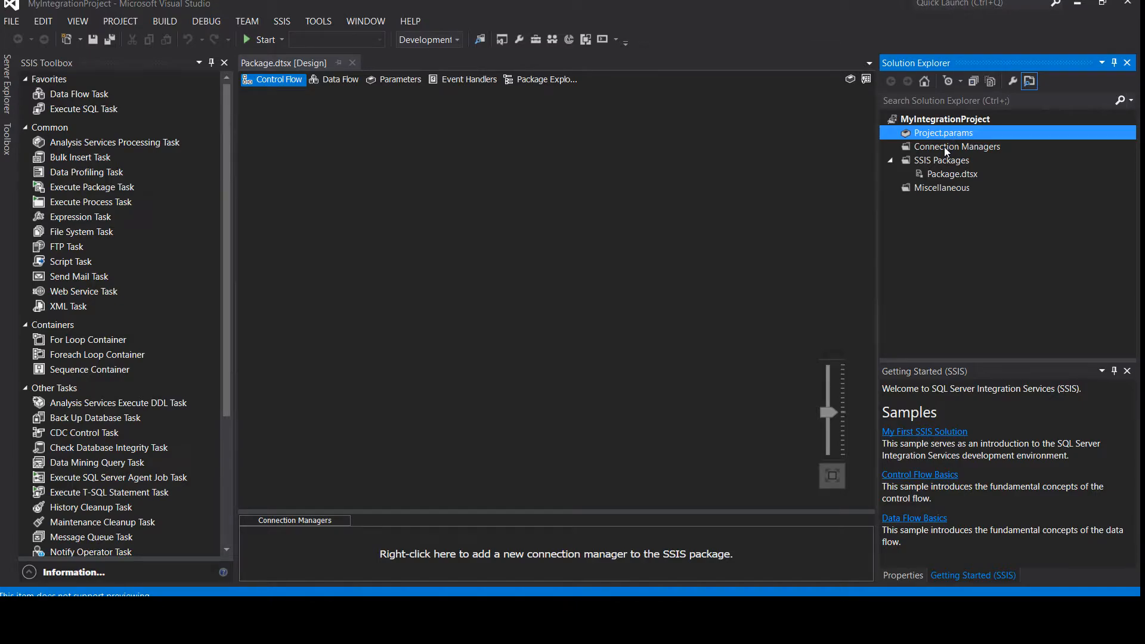
{"action": "left_click", "coordinate": [956, 146]}
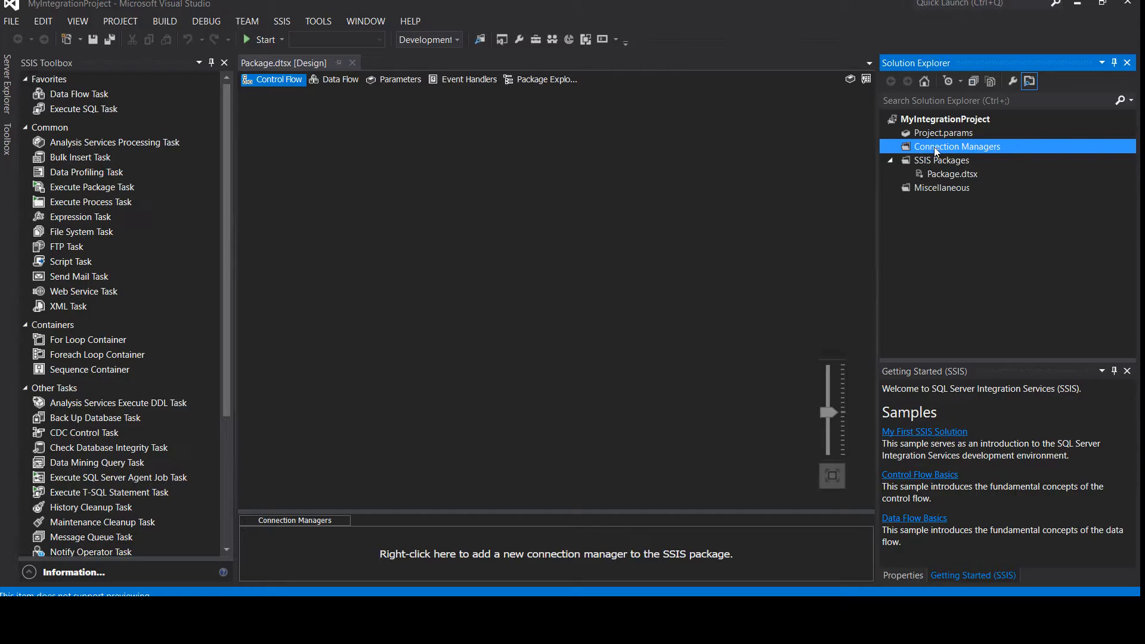
{"action": "left_click", "coordinate": [941, 160]}
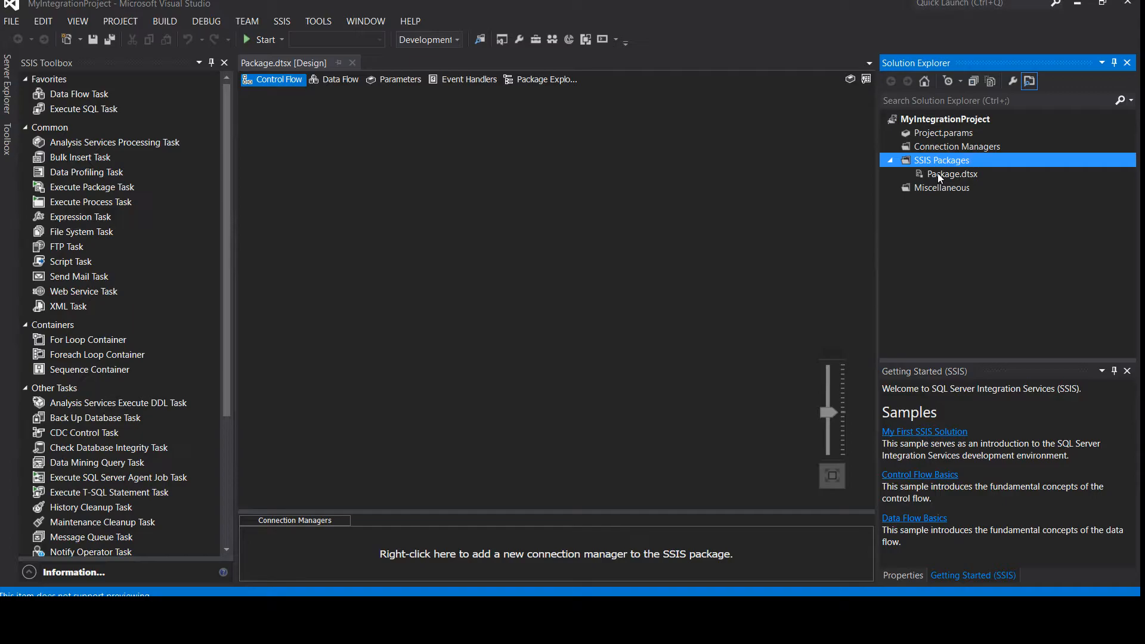
{"action": "left_click", "coordinate": [951, 174]}
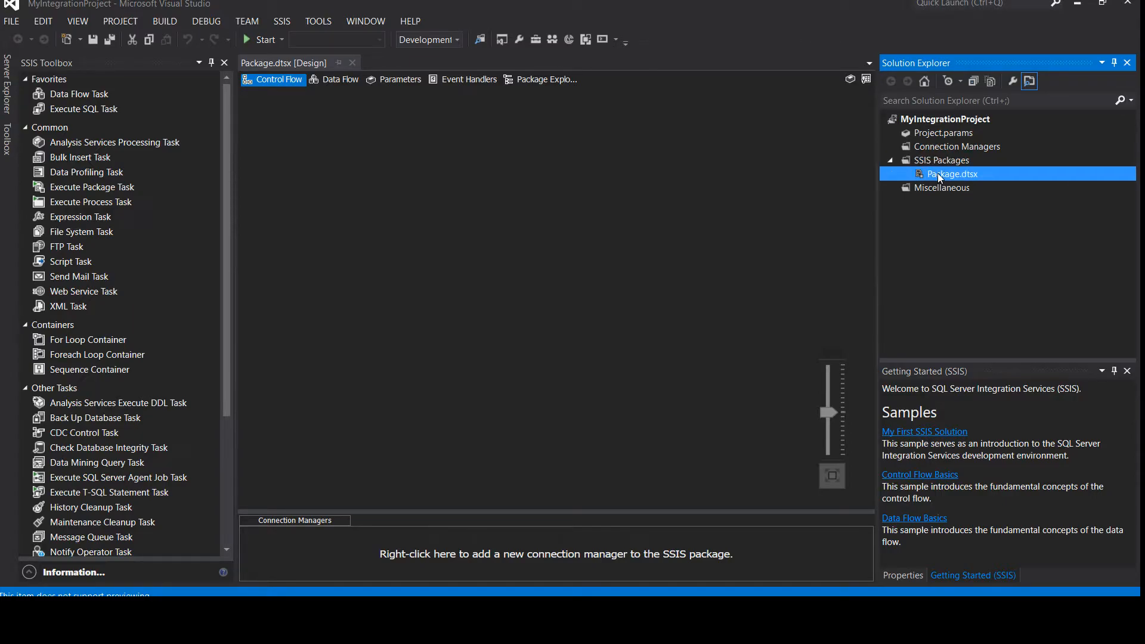
{"action": "left_click", "coordinate": [941, 188]}
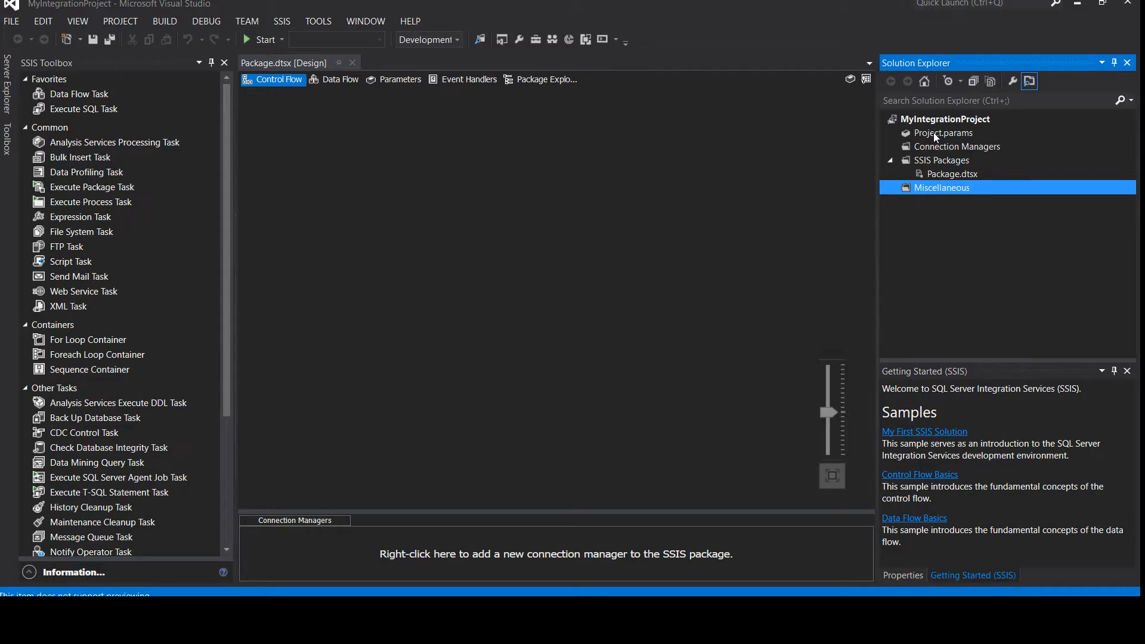
Close the getting started pane and show the Miscellaneous folder's properties
{"action": "left_click", "coordinate": [903, 575]}
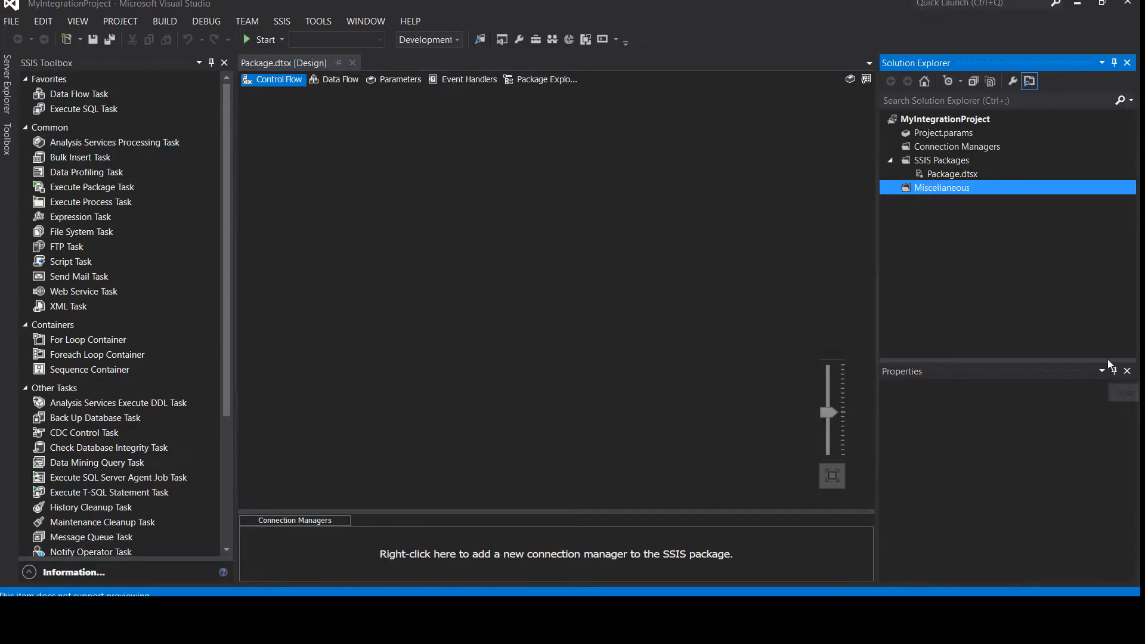
{"action": "left_click", "coordinate": [942, 187]}
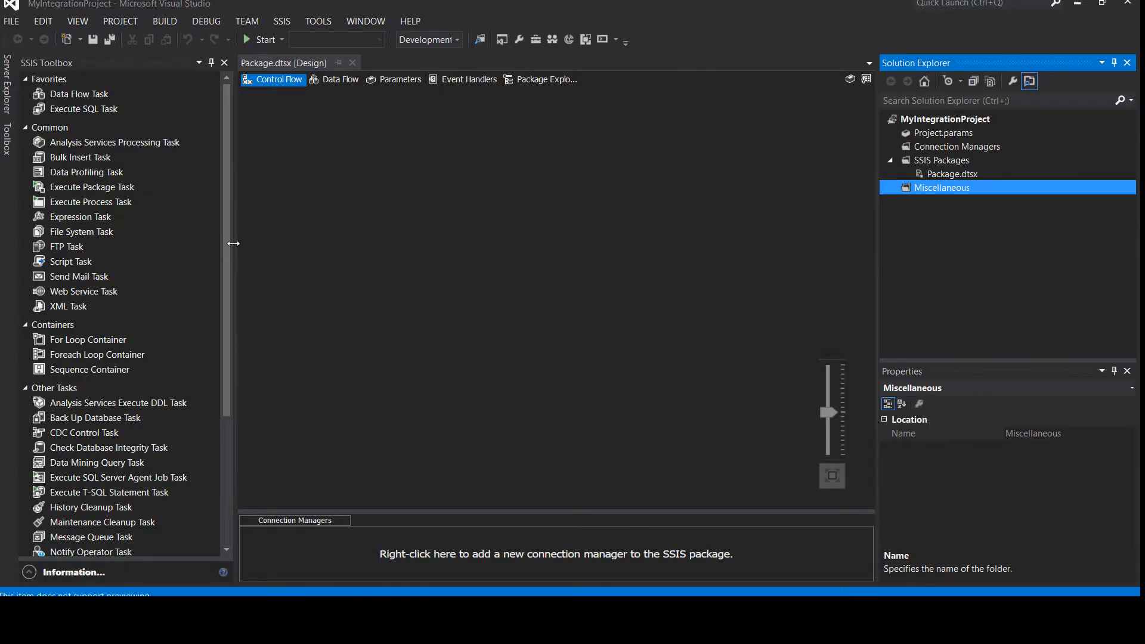
{"action": "mouse_move", "coordinate": [296, 63]}
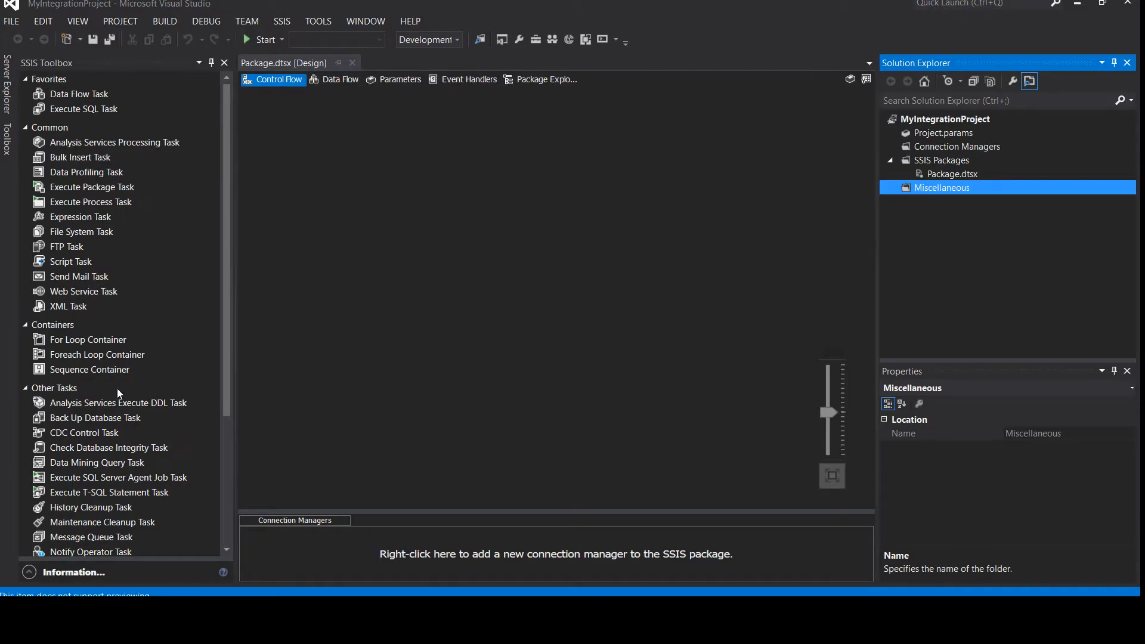
{"action": "mouse_move", "coordinate": [150, 282]}
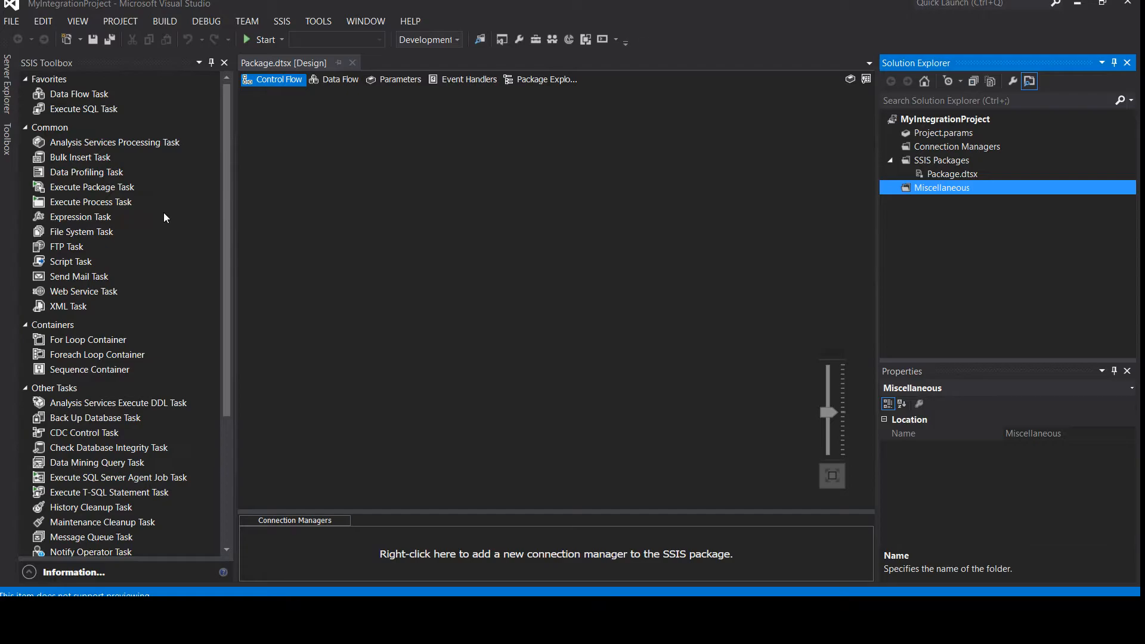
{"action": "mouse_move", "coordinate": [292, 174]}
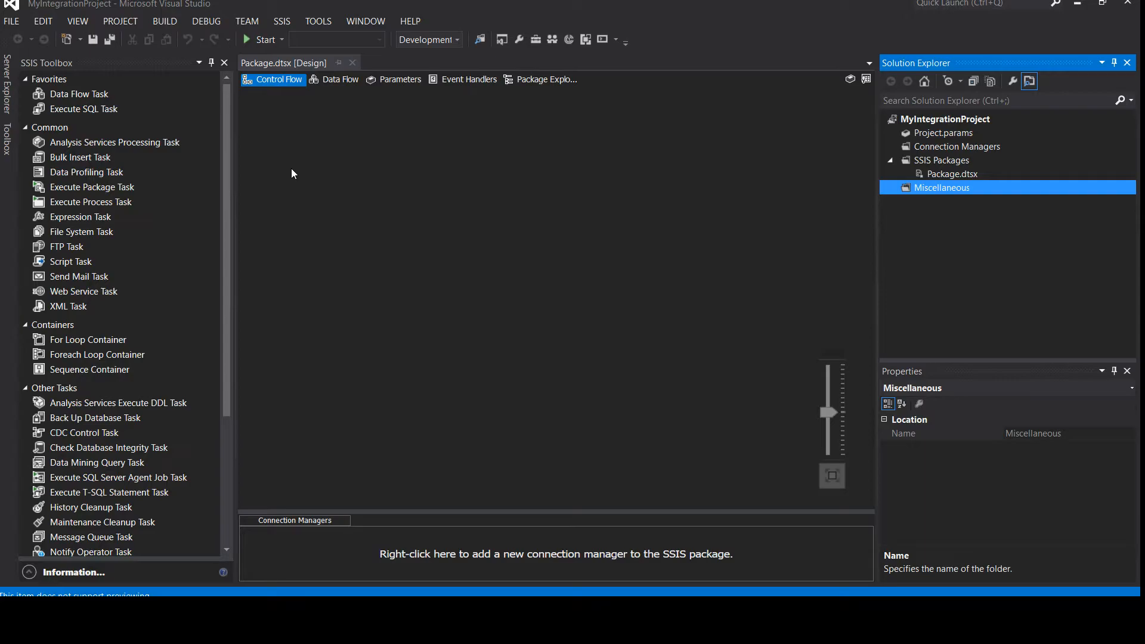
{"action": "mouse_move", "coordinate": [278, 80]}
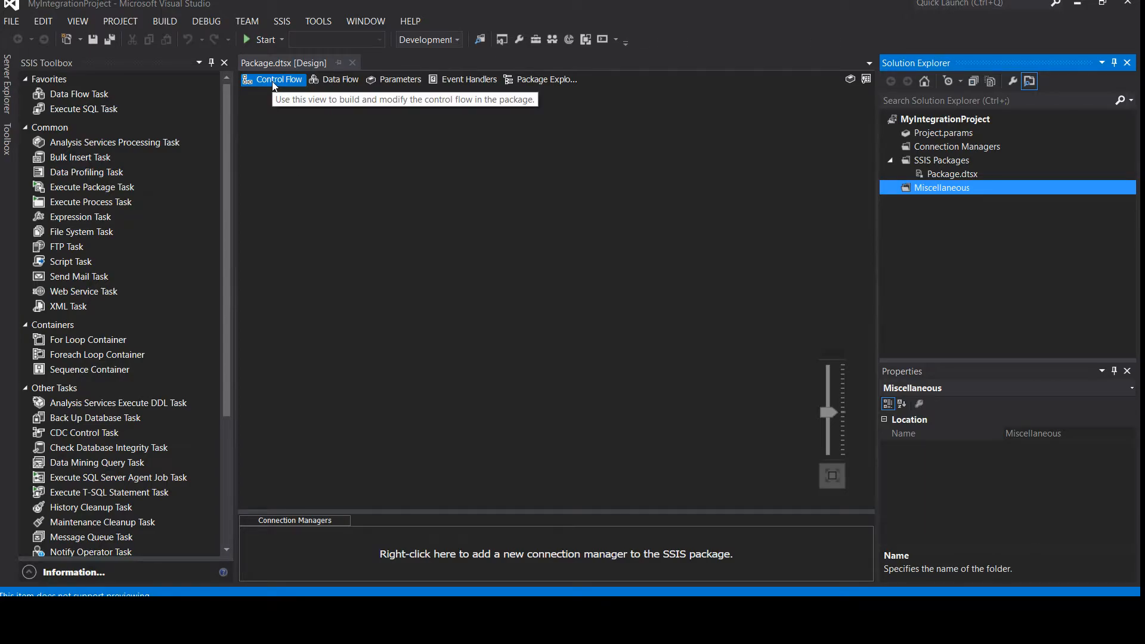
{"action": "mouse_move", "coordinate": [284, 109]}
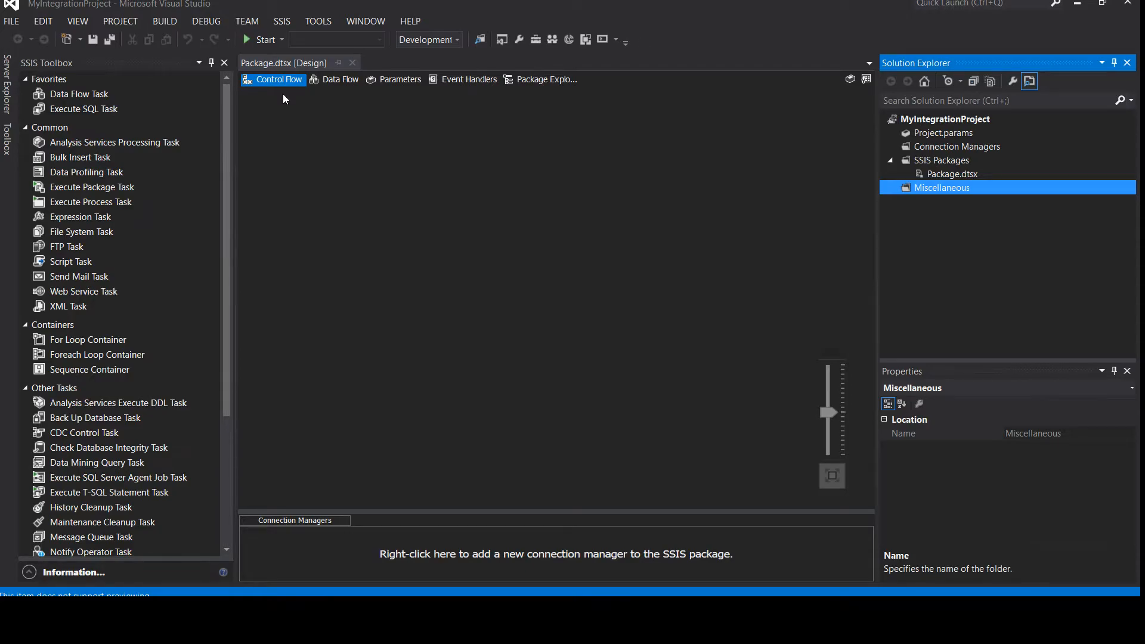
{"action": "mouse_move", "coordinate": [278, 79]}
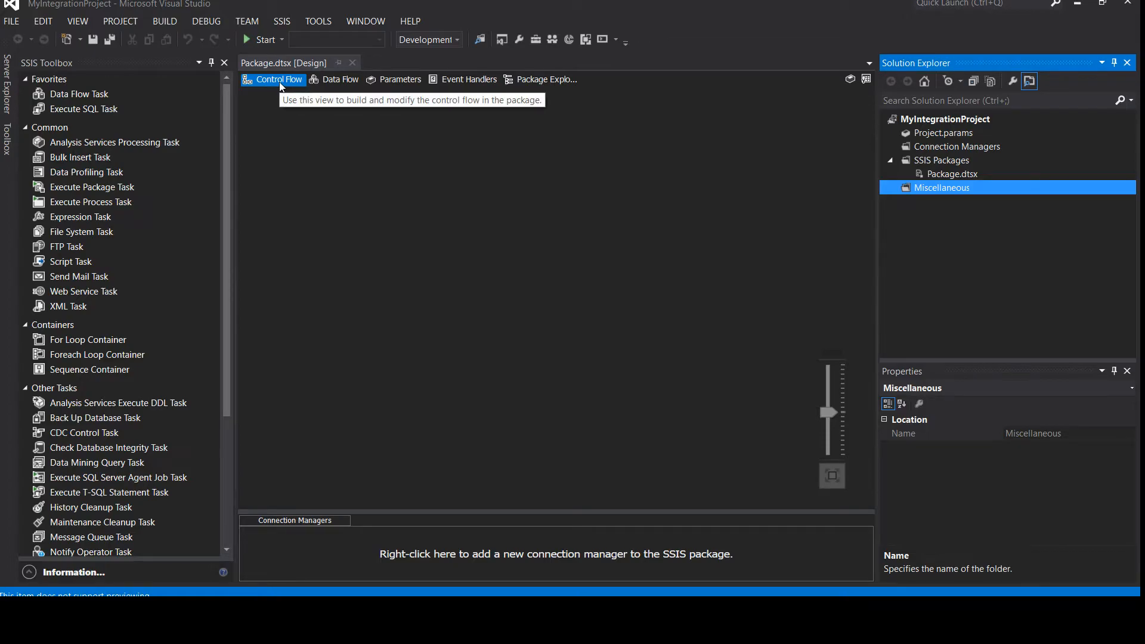
{"action": "mouse_move", "coordinate": [287, 101]}
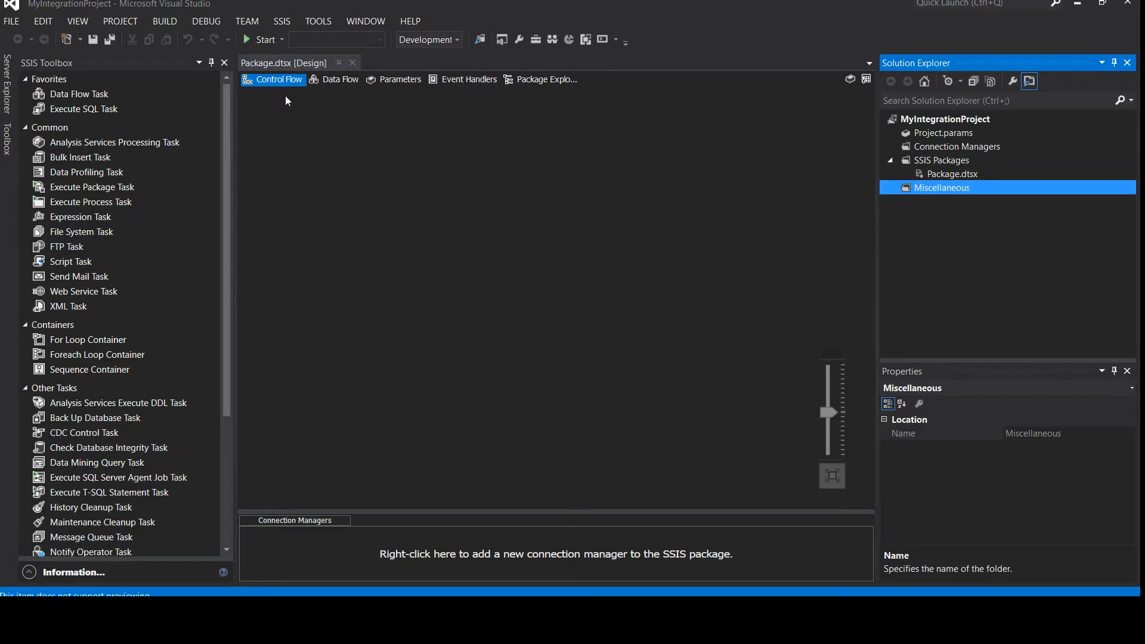
View the empty Data Flow surface, then the package's Parameters list
{"action": "left_click", "coordinate": [340, 78]}
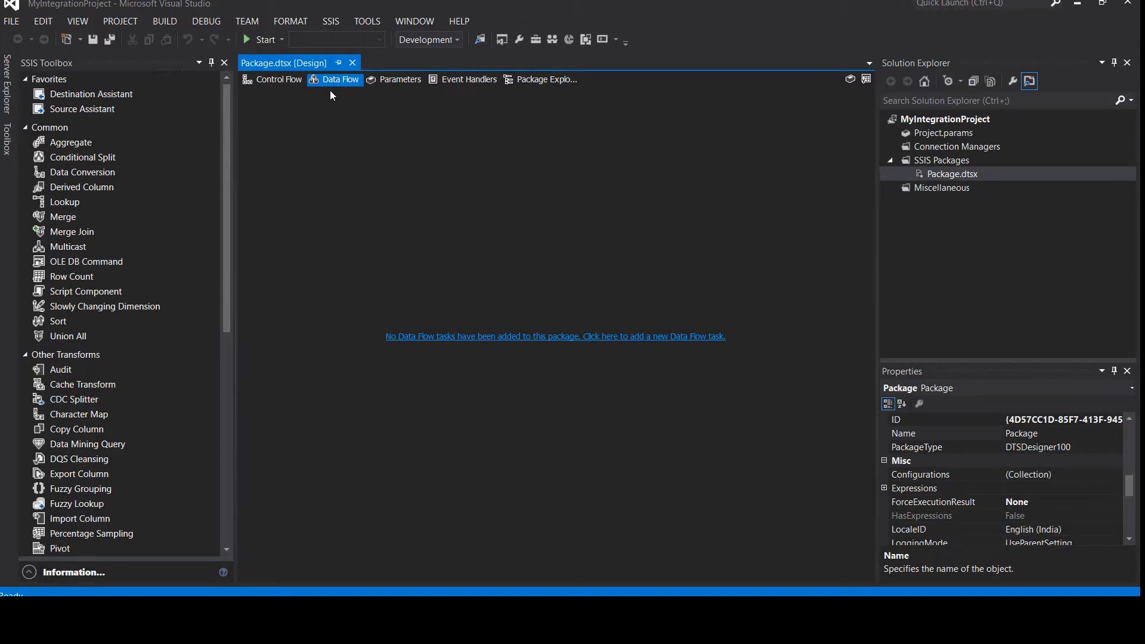
{"action": "mouse_move", "coordinate": [340, 93]}
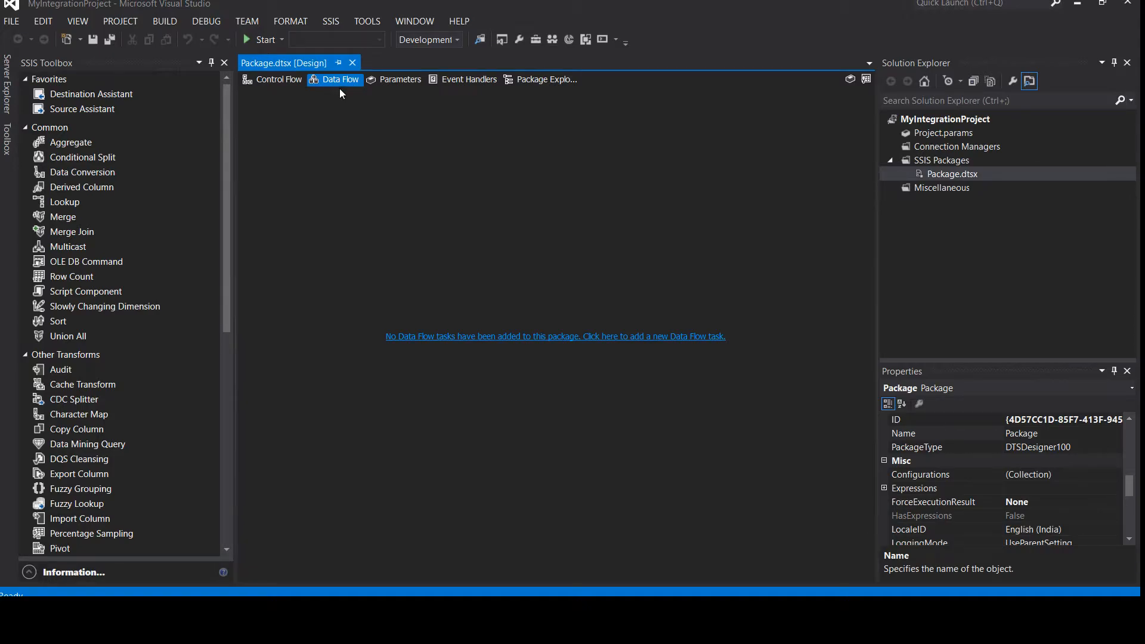
{"action": "left_click", "coordinate": [400, 79]}
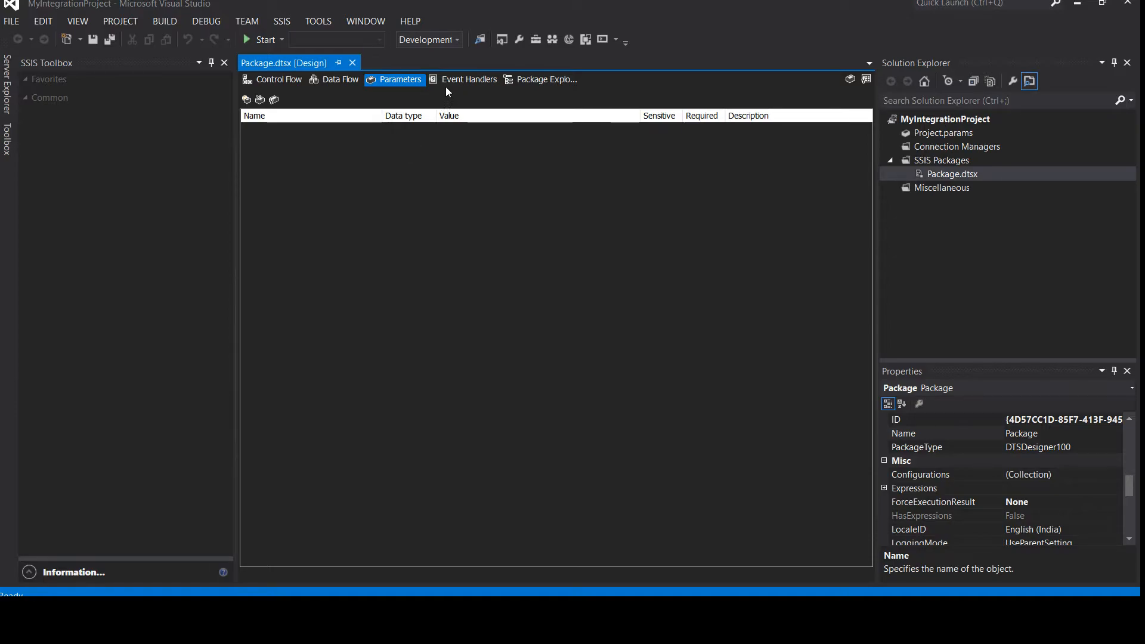
Switch to the Event Handlers view for the Package executable
{"action": "left_click", "coordinate": [469, 80]}
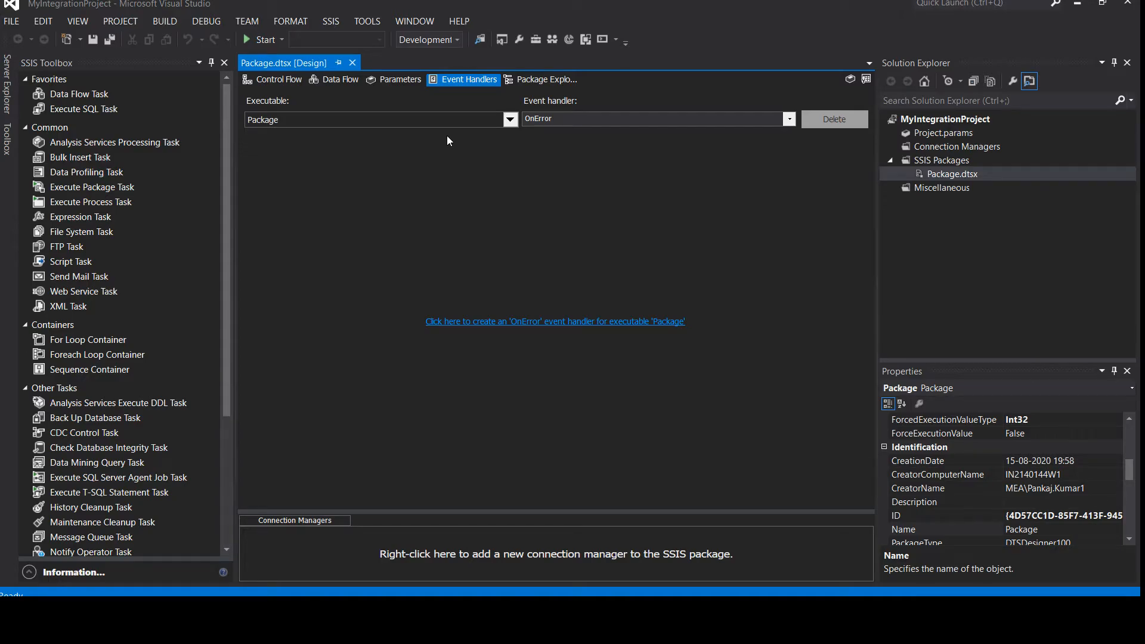
Browse the event handler types such as OnError and OnWarning, then close the list
{"action": "left_click", "coordinate": [652, 118]}
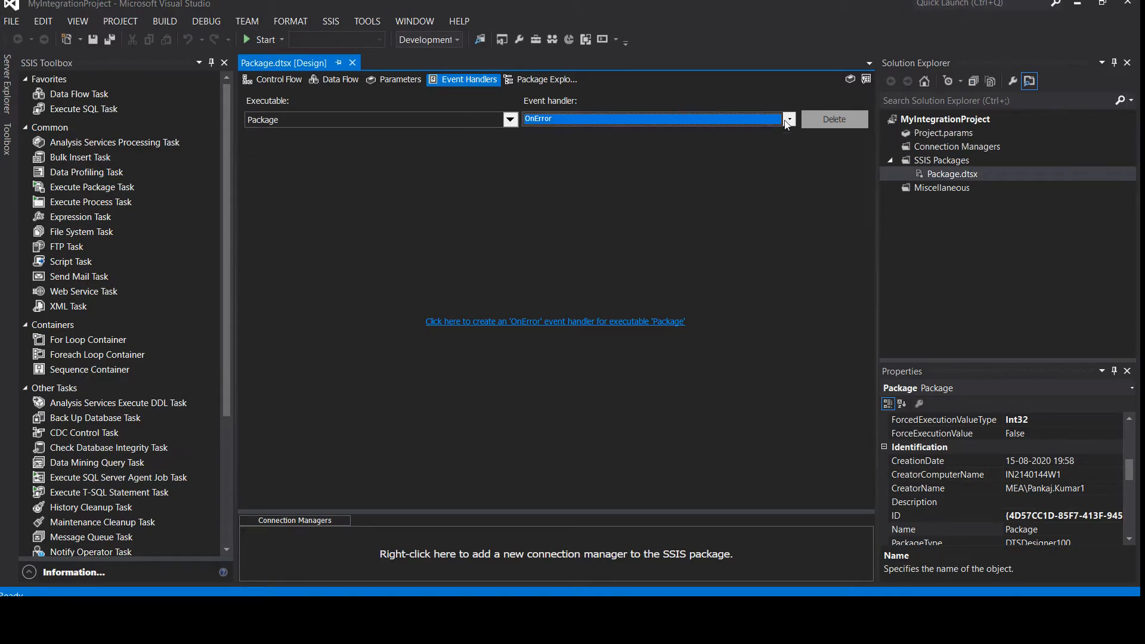
{"action": "left_click", "coordinate": [789, 119]}
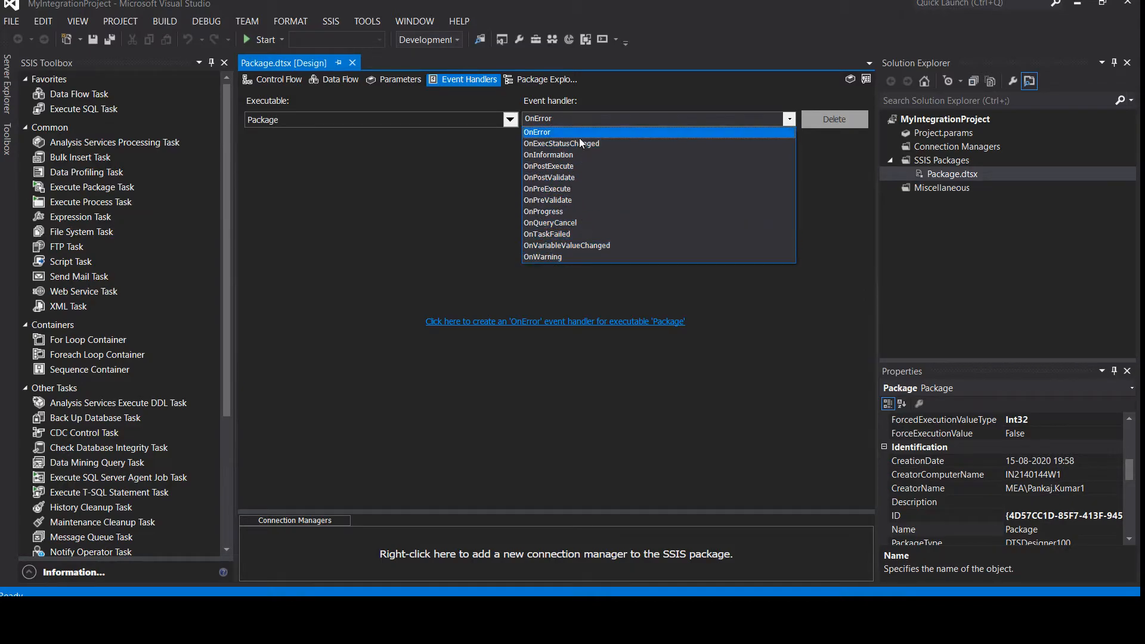
{"action": "mouse_move", "coordinate": [580, 188]}
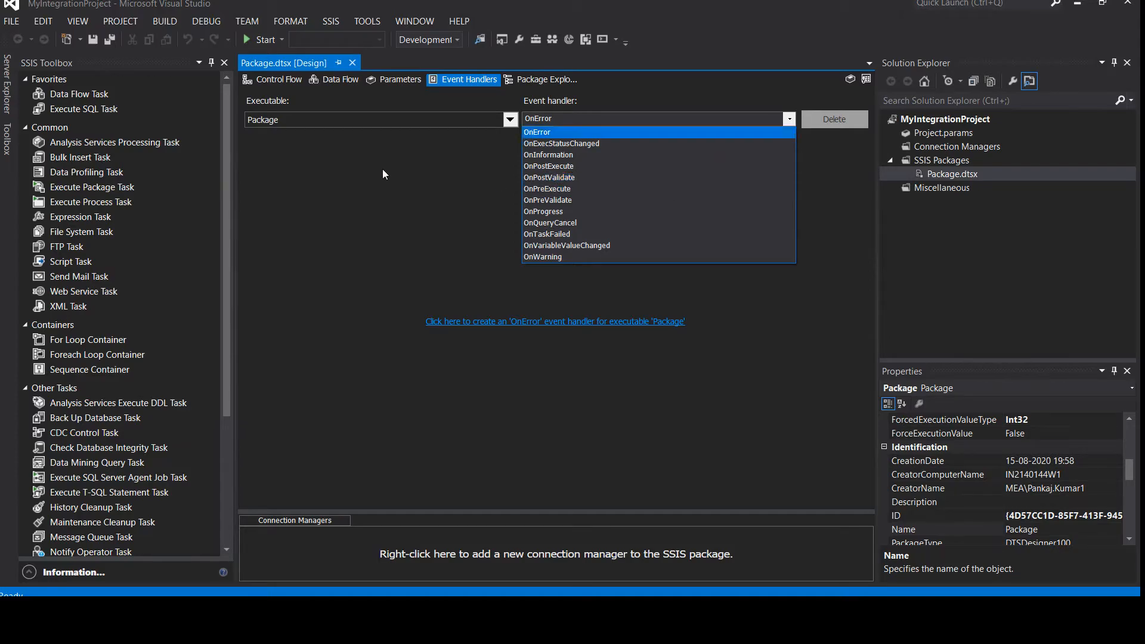
{"action": "left_click", "coordinate": [548, 79]}
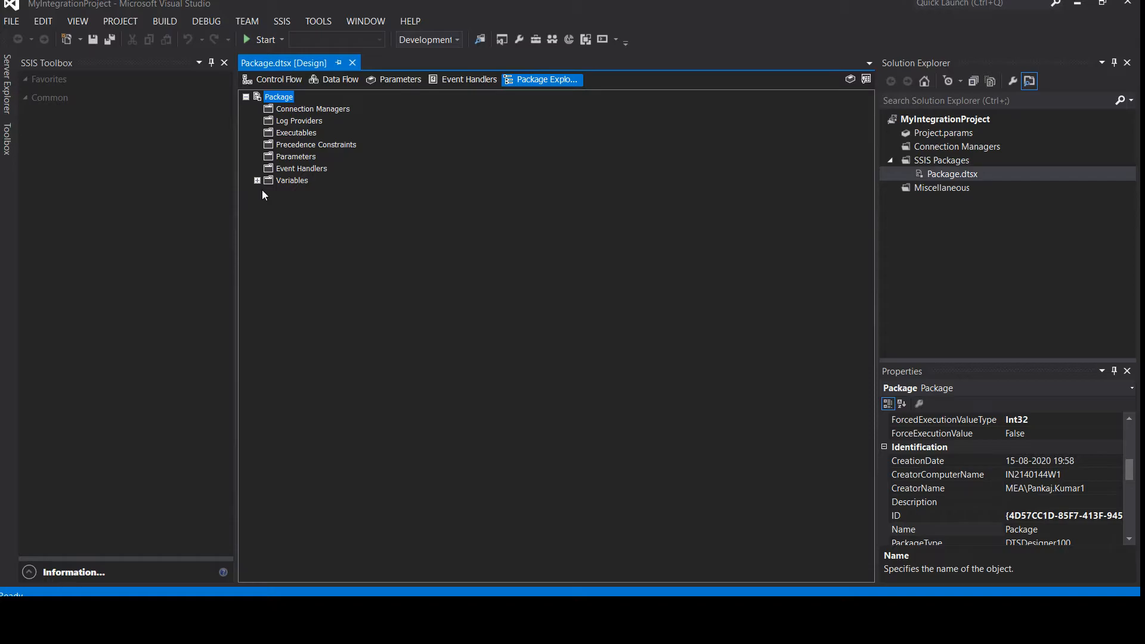
Expand Variables in Package Explorer to see the System variables, then return to Control Flow
{"action": "left_click", "coordinate": [258, 180]}
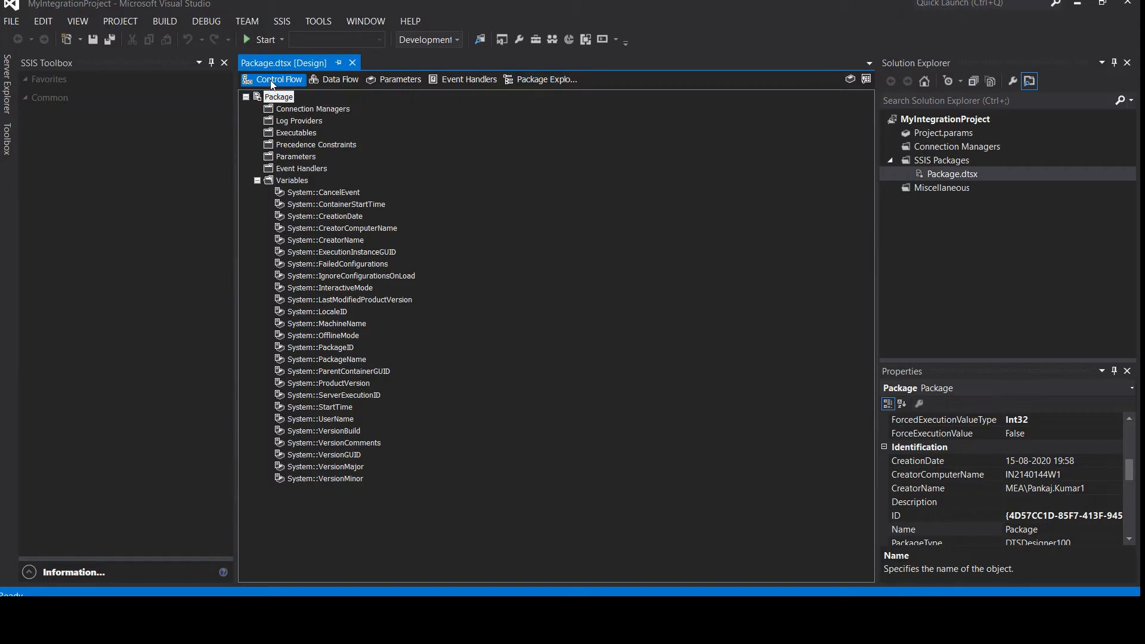
{"action": "left_click", "coordinate": [278, 79]}
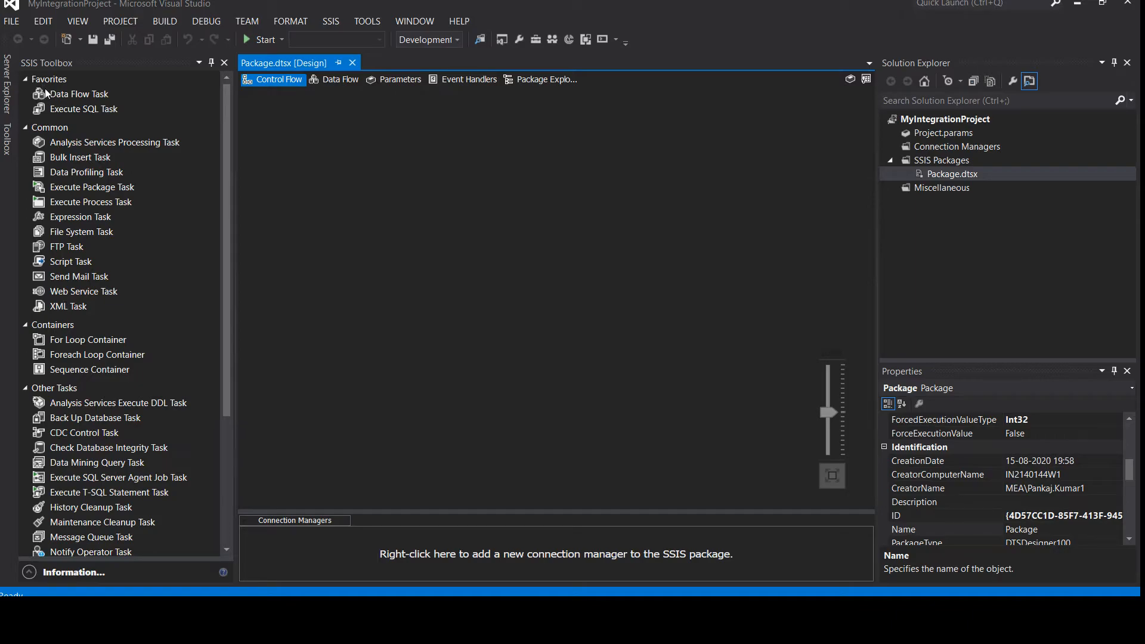
{"action": "mouse_move", "coordinate": [58, 99]}
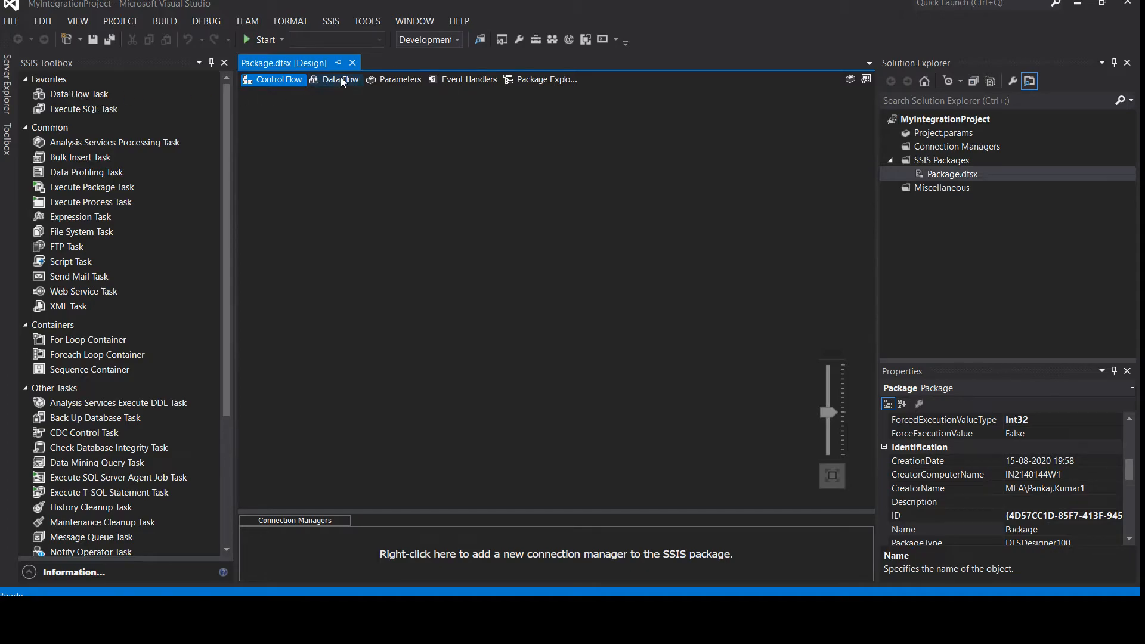
{"action": "mouse_move", "coordinate": [339, 79]}
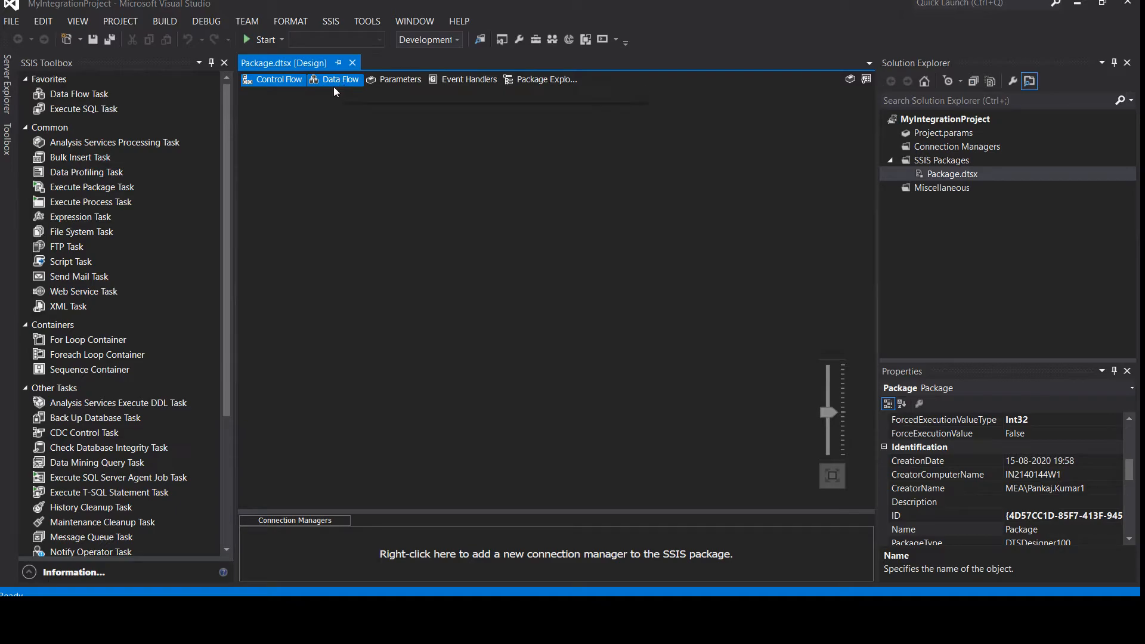
Show the empty Control Flow design surface again
{"action": "left_click", "coordinate": [278, 79]}
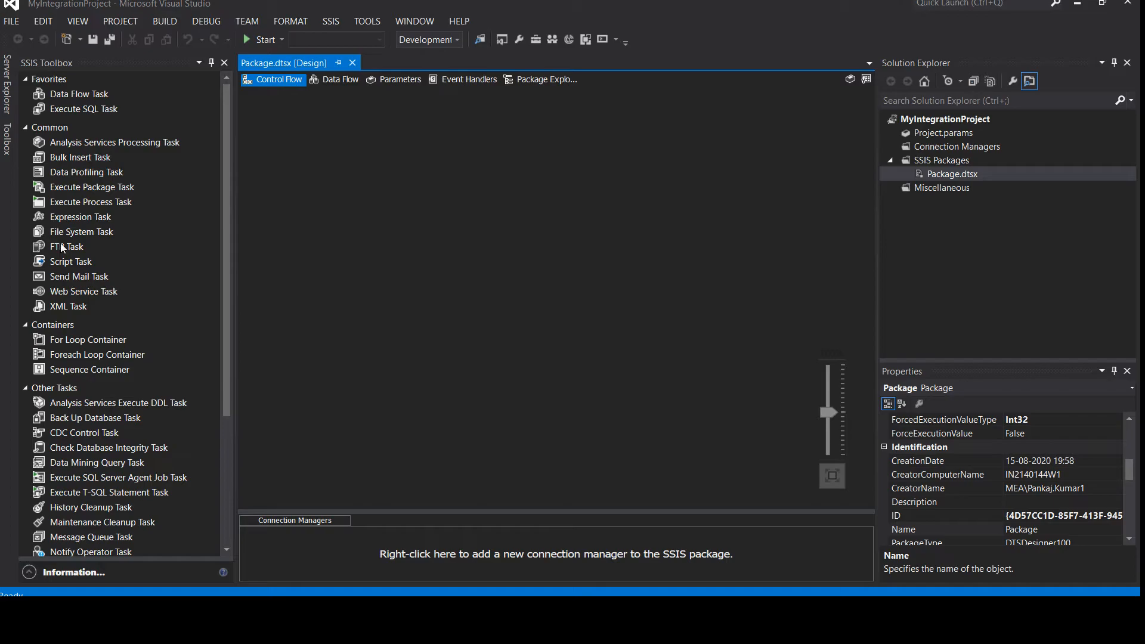
{"action": "mouse_move", "coordinate": [75, 170]}
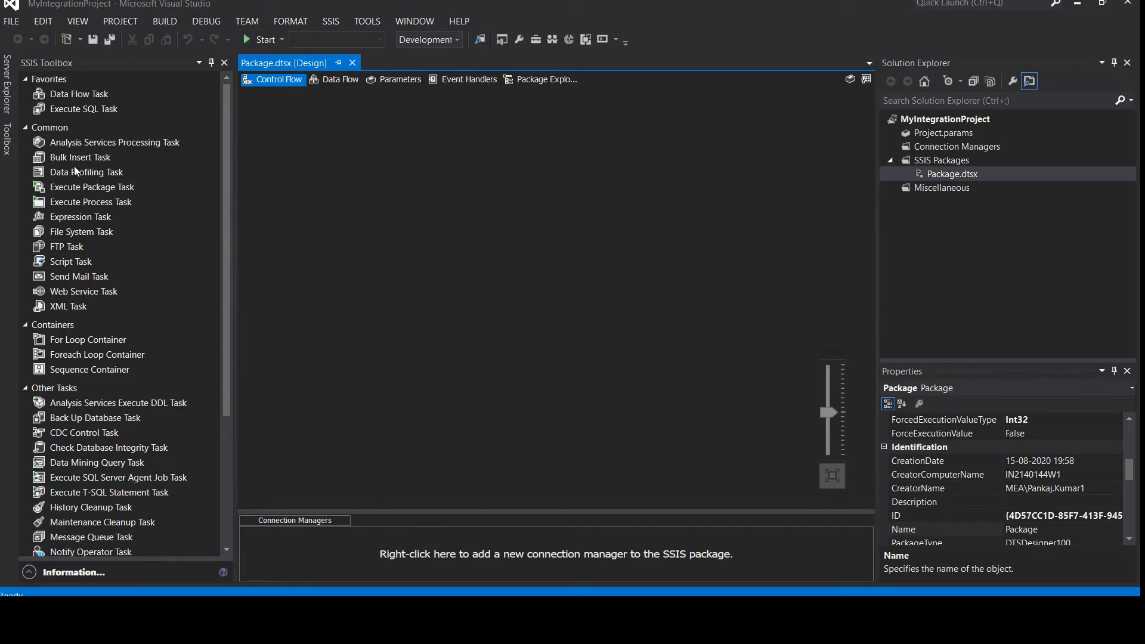
{"action": "mouse_move", "coordinate": [74, 220]}
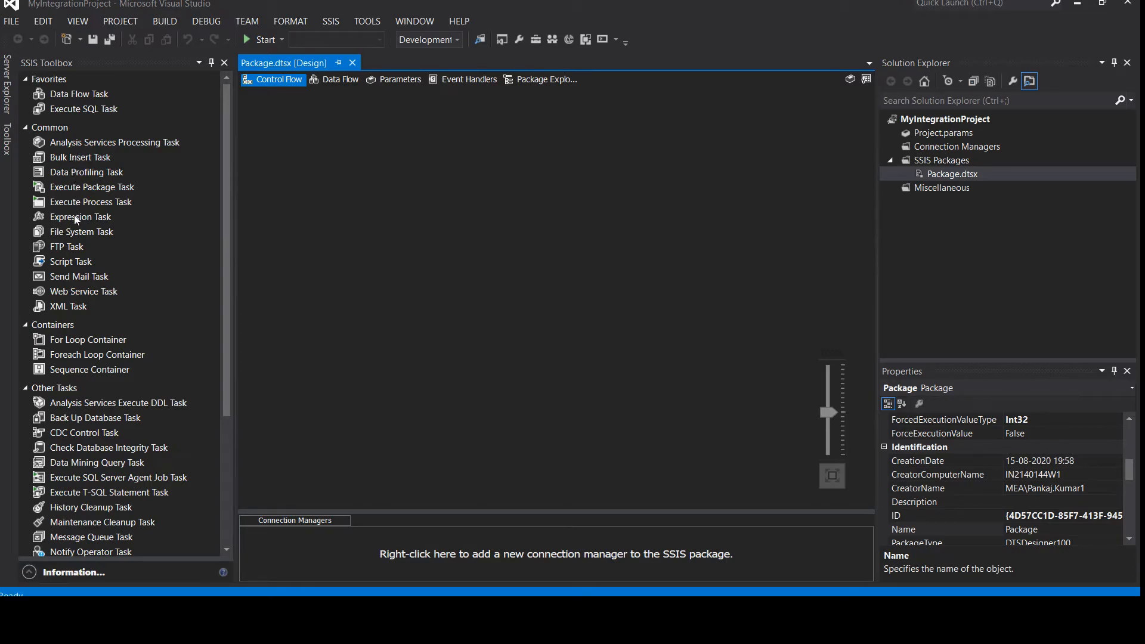
Place a Data Flow Task on the Control Flow, check its empty data flow, and begin renaming it
{"action": "left_click", "coordinate": [80, 93]}
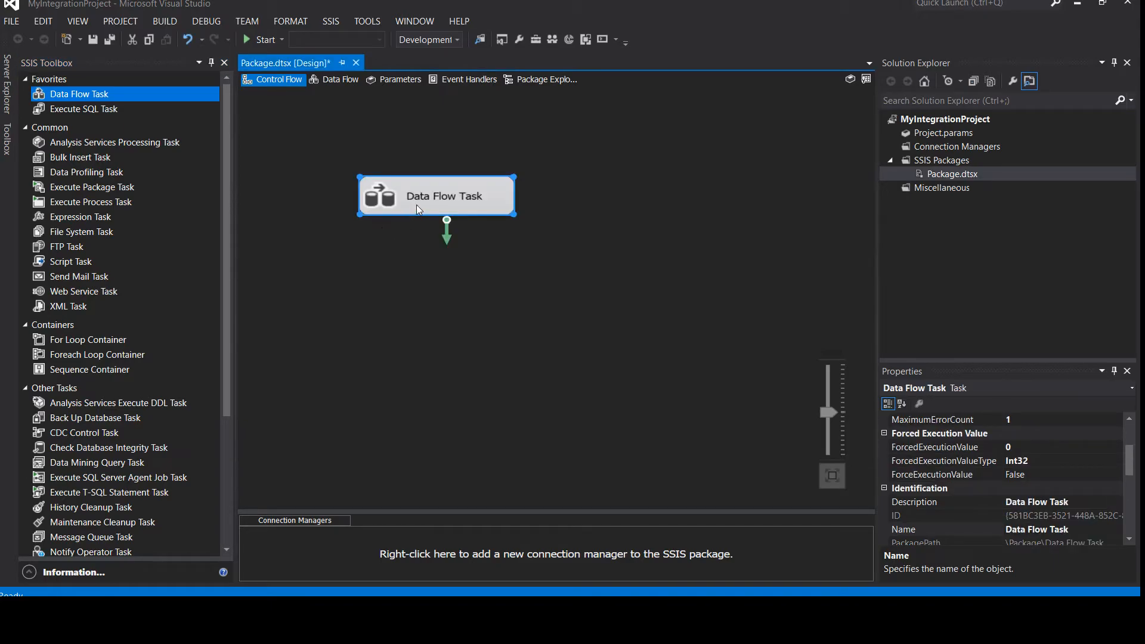
{"action": "mouse_move", "coordinate": [442, 198]}
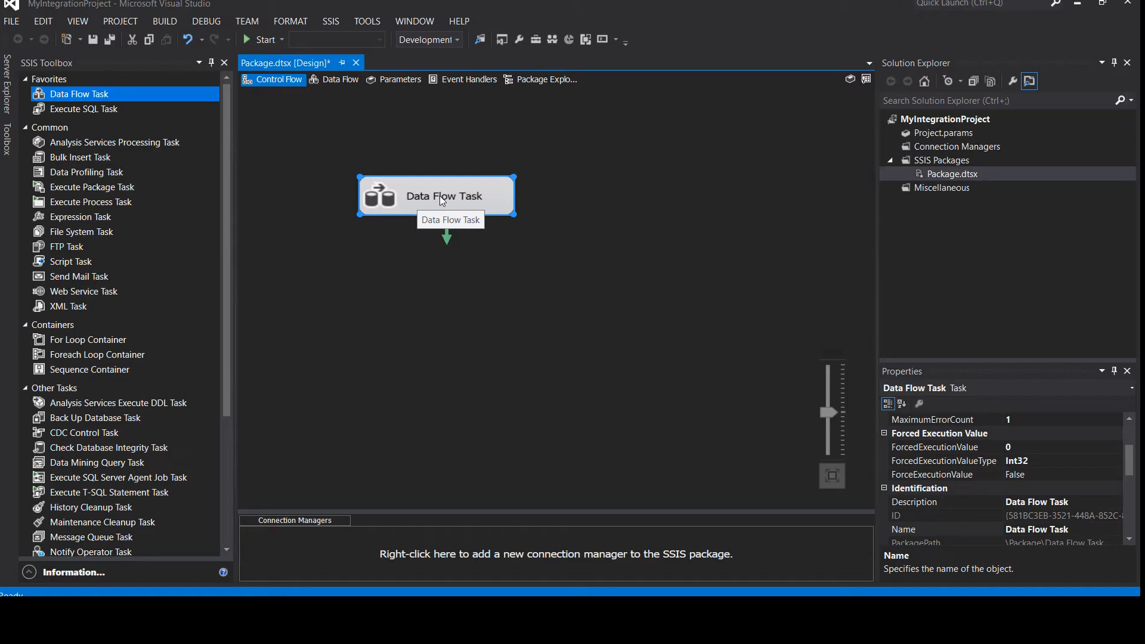
{"action": "left_click", "coordinate": [340, 79]}
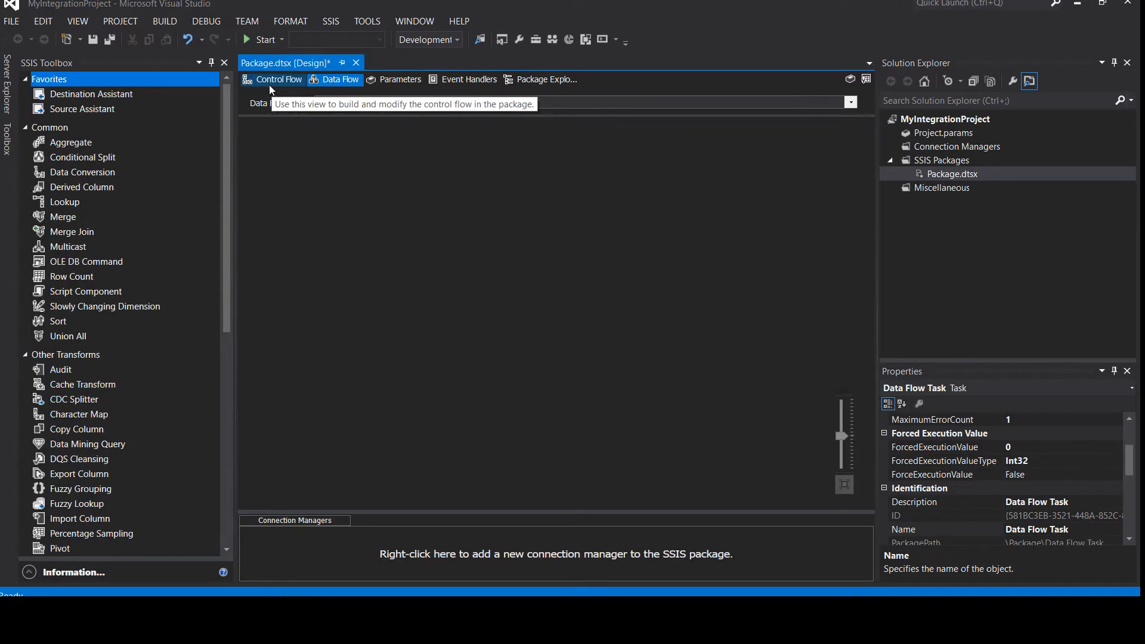
{"action": "left_click", "coordinate": [279, 79]}
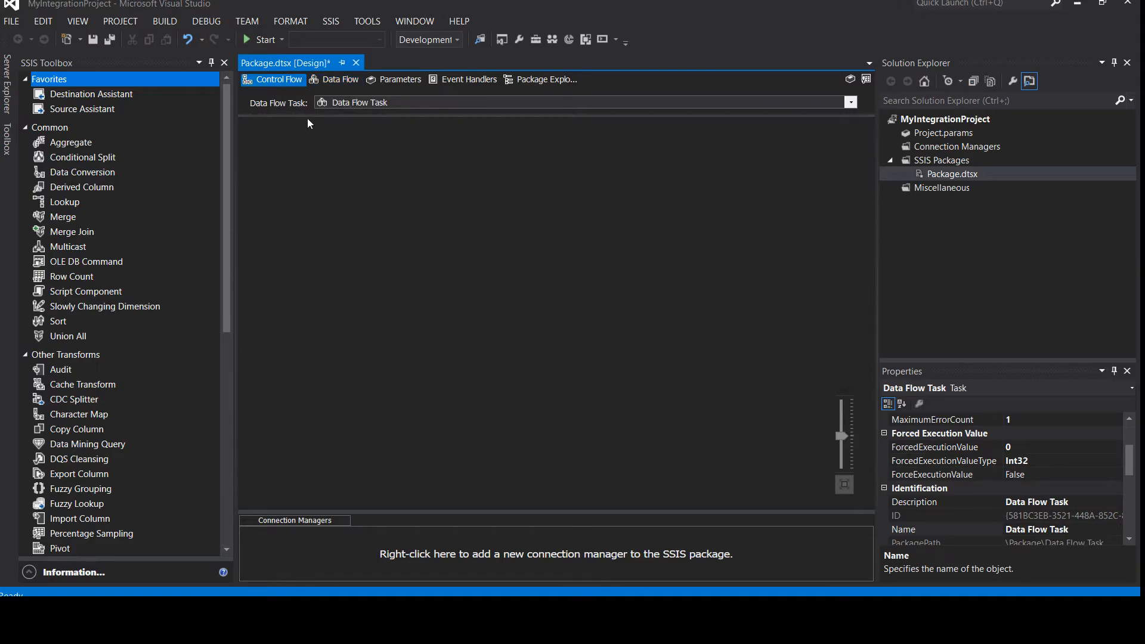
{"action": "right_click", "coordinate": [436, 194]}
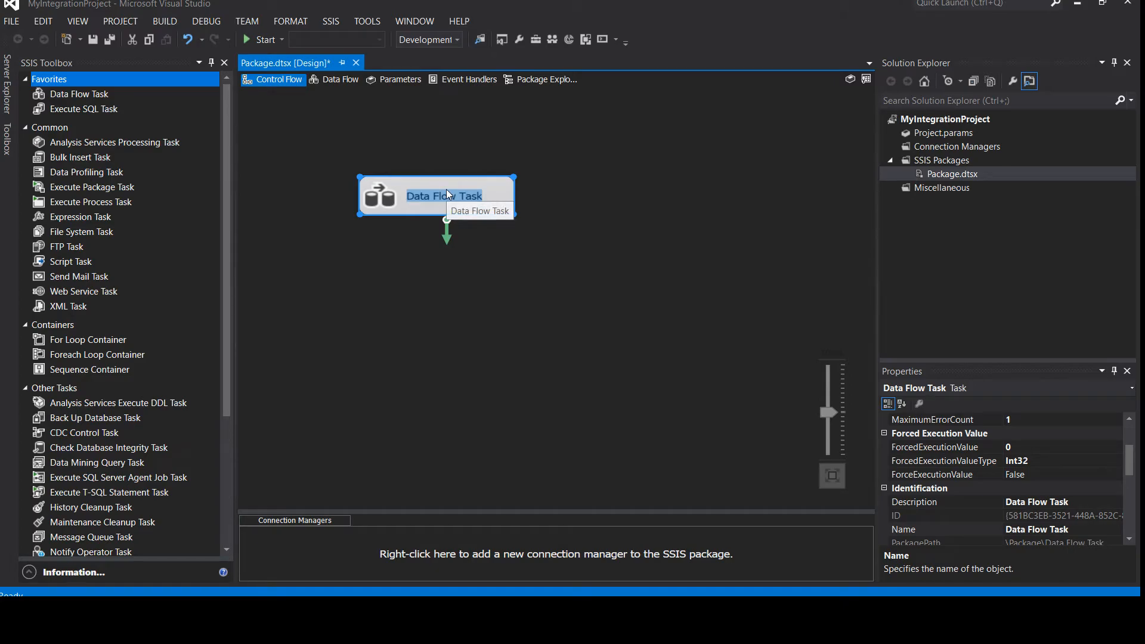
Name the Data Flow Task 'Source File', then view it in Data Flow and Package Explorer
{"action": "type", "text": "Source"}
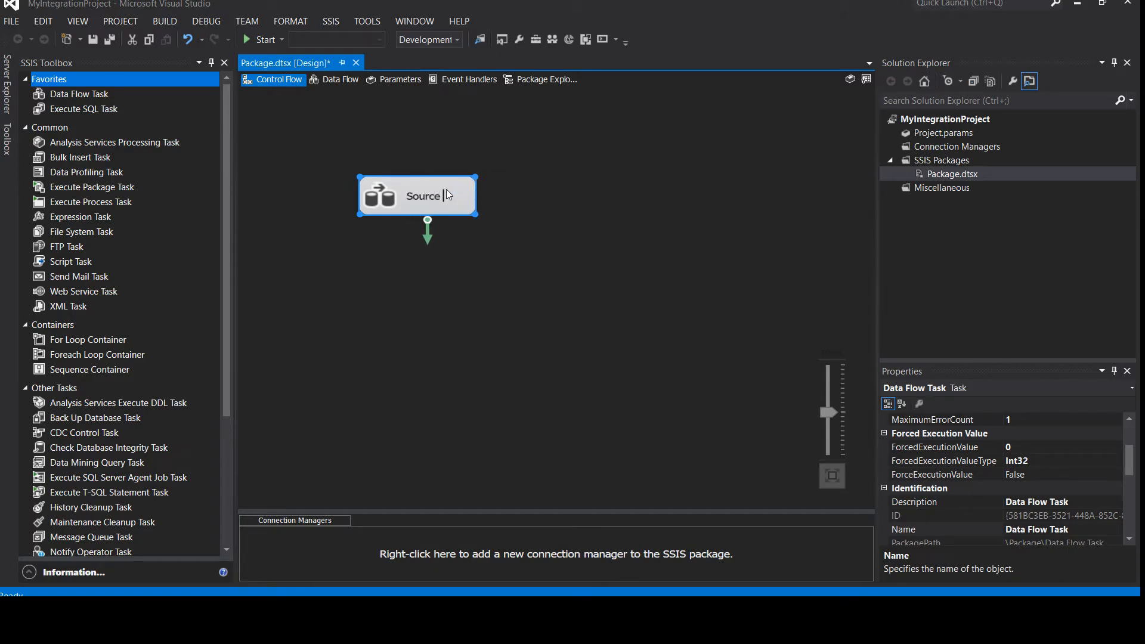
{"action": "type", "text": "Packa"}
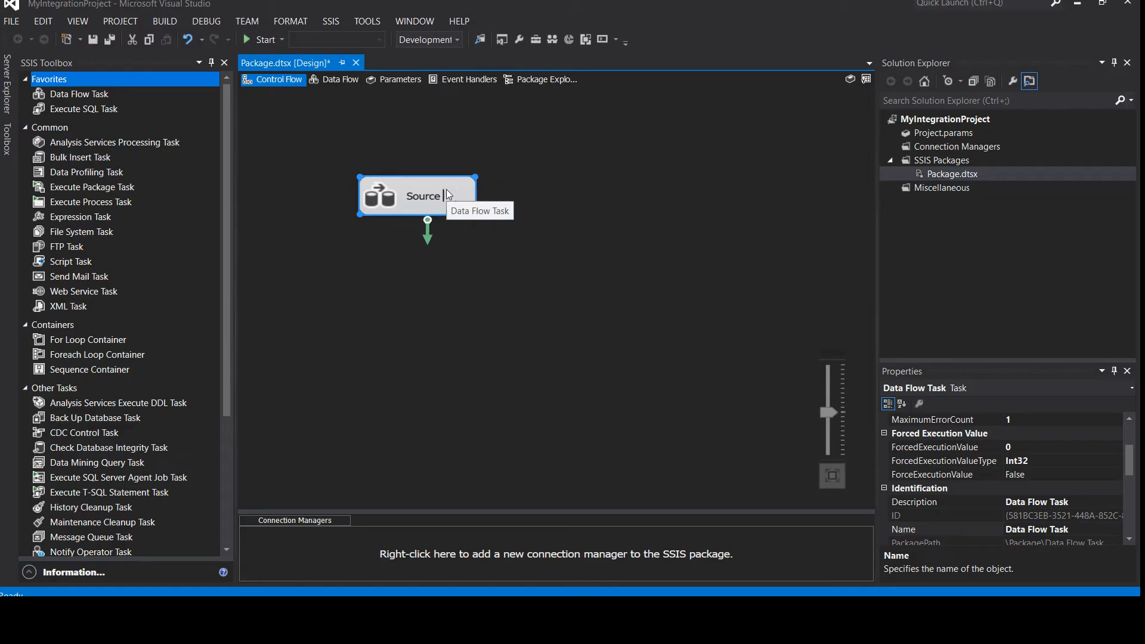
{"action": "type", "text": "File"}
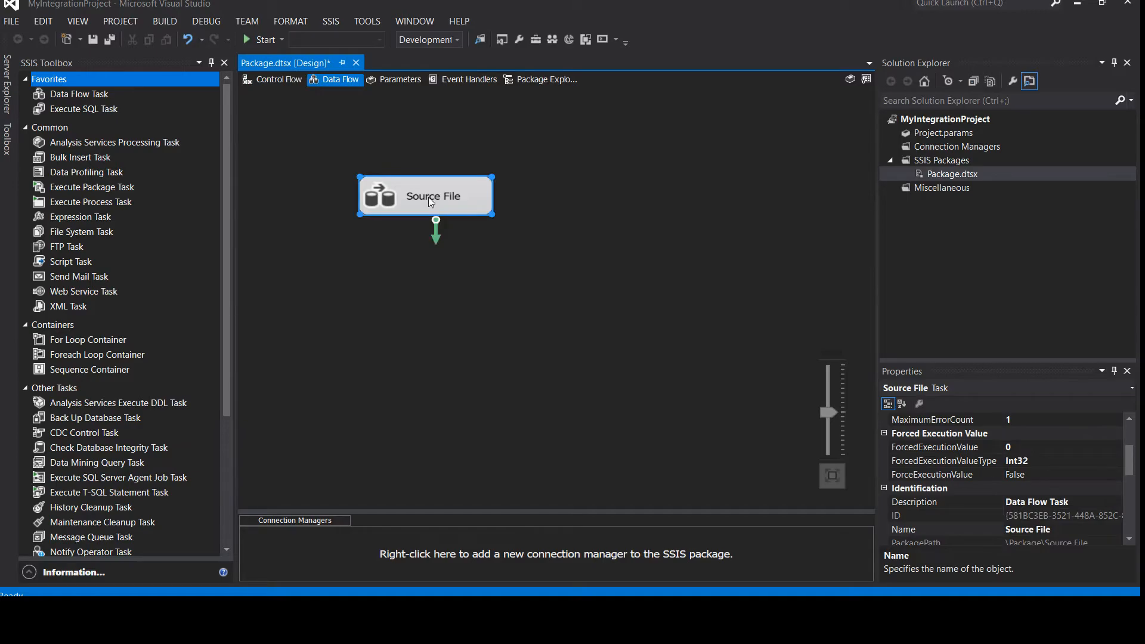
{"action": "double_click", "coordinate": [426, 196]}
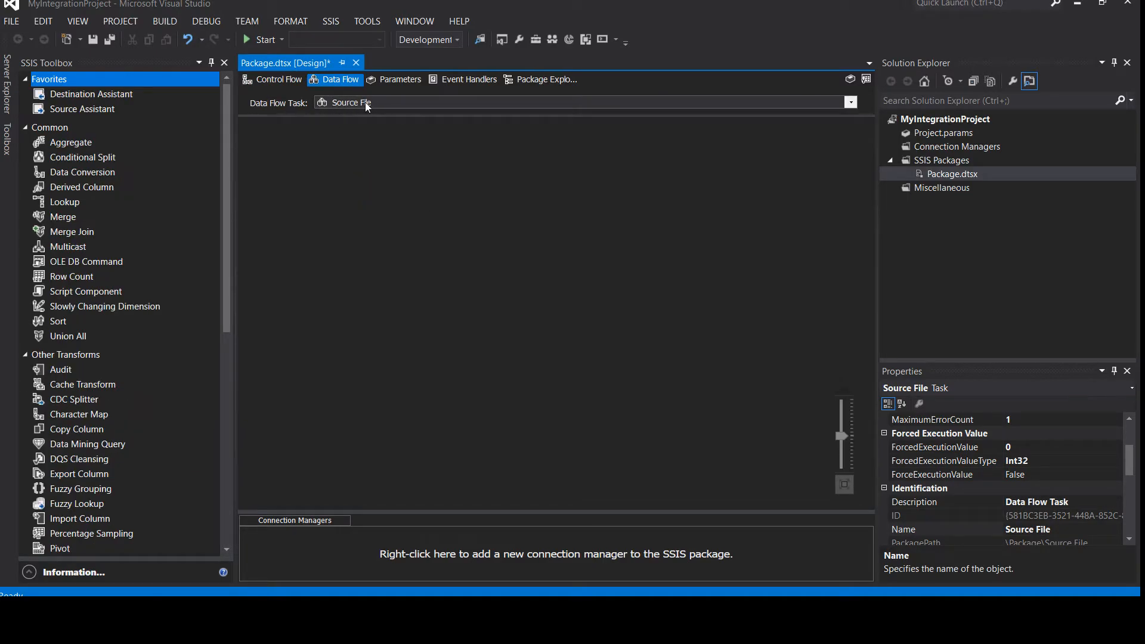
{"action": "left_click", "coordinate": [546, 79]}
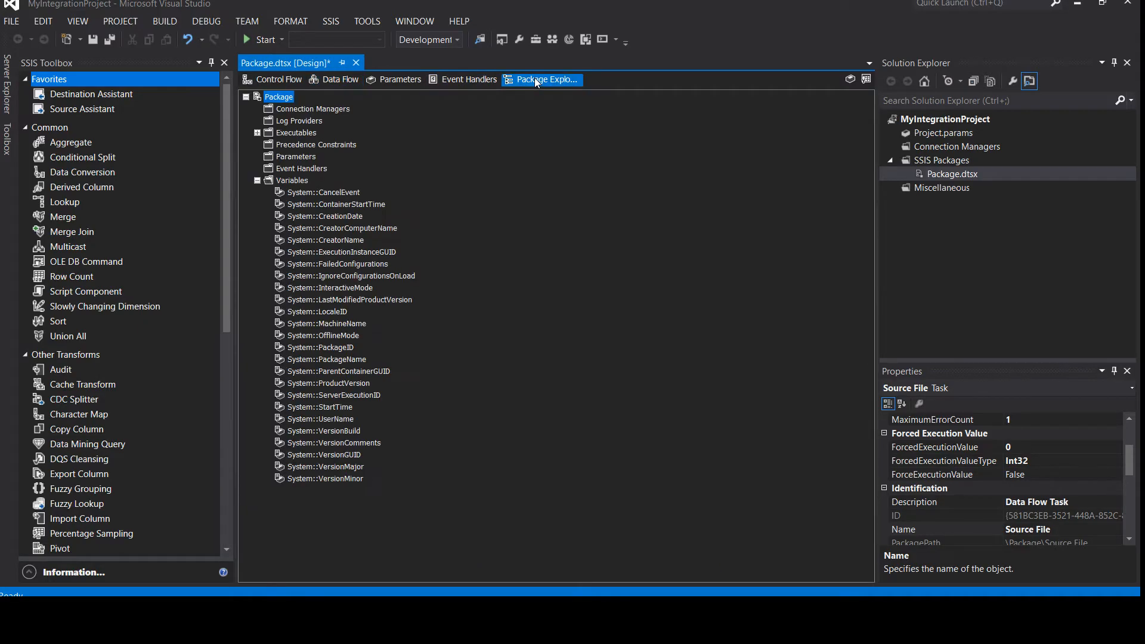
Expand Executables in Package Explorer, select Source File for its properties, then return to Control Flow
{"action": "left_click", "coordinate": [279, 97]}
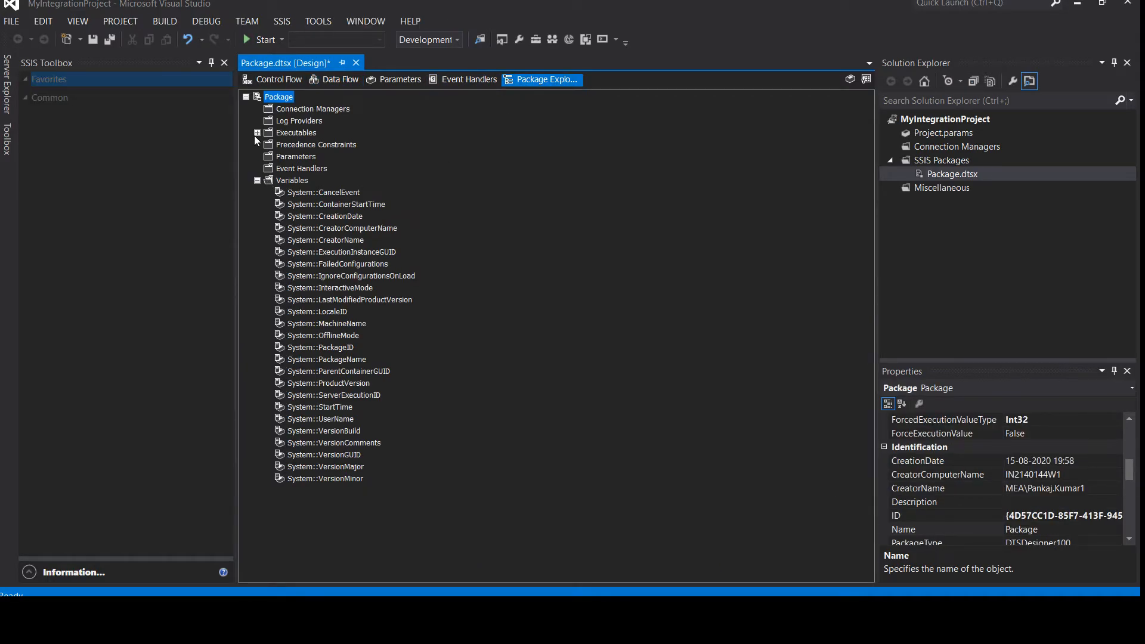
{"action": "left_click", "coordinate": [258, 132]}
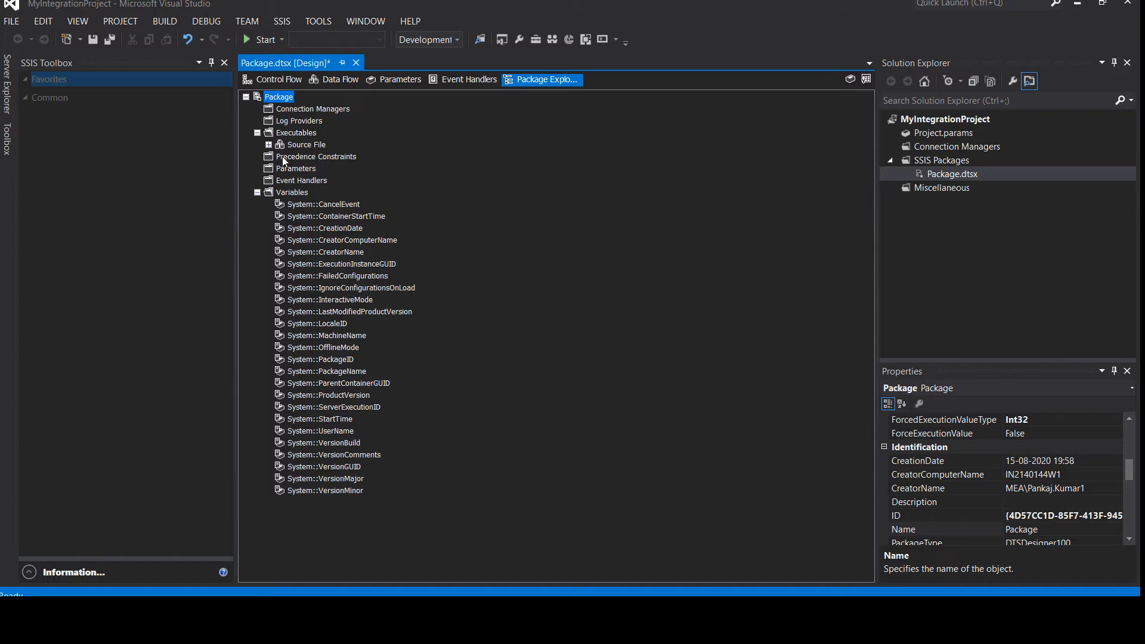
{"action": "left_click", "coordinate": [305, 145]}
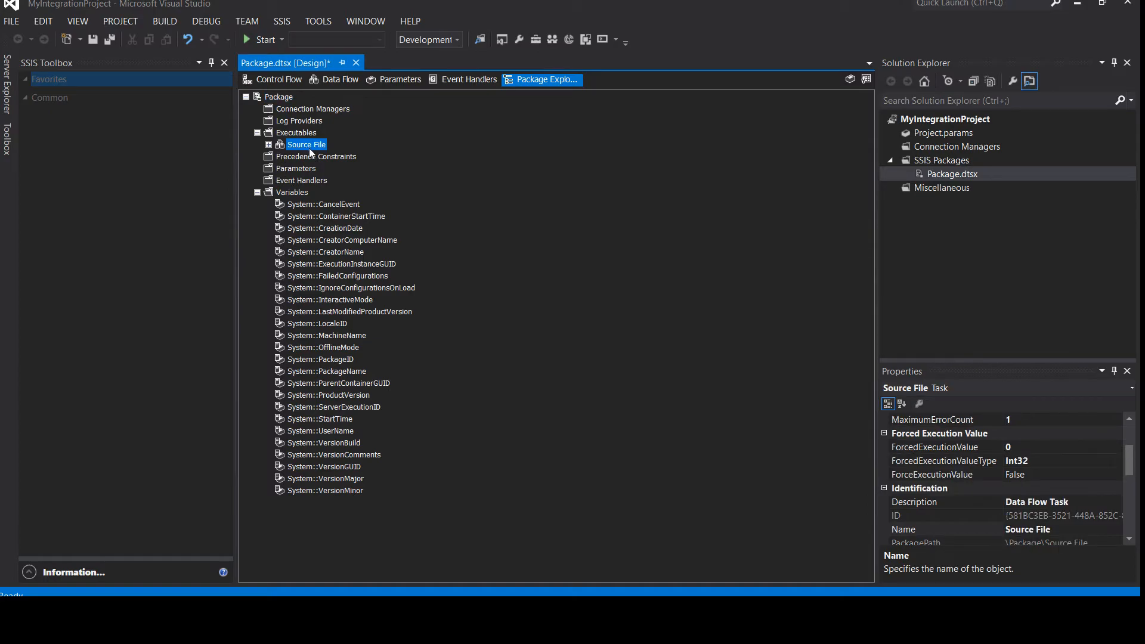
{"action": "mouse_move", "coordinate": [278, 86]}
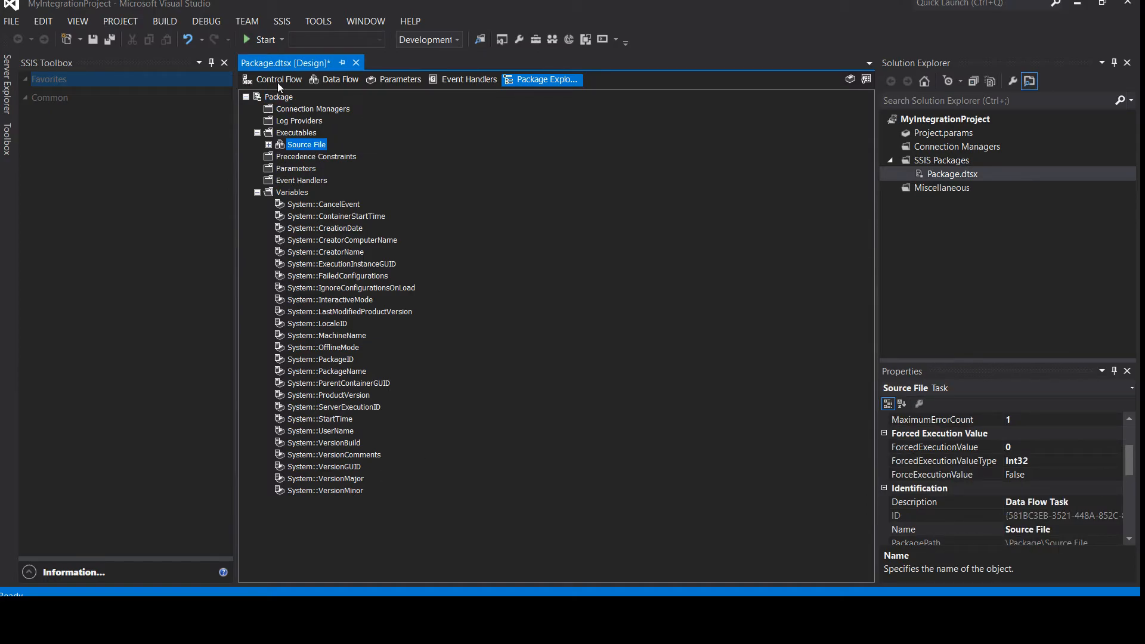
{"action": "left_click", "coordinate": [278, 80]}
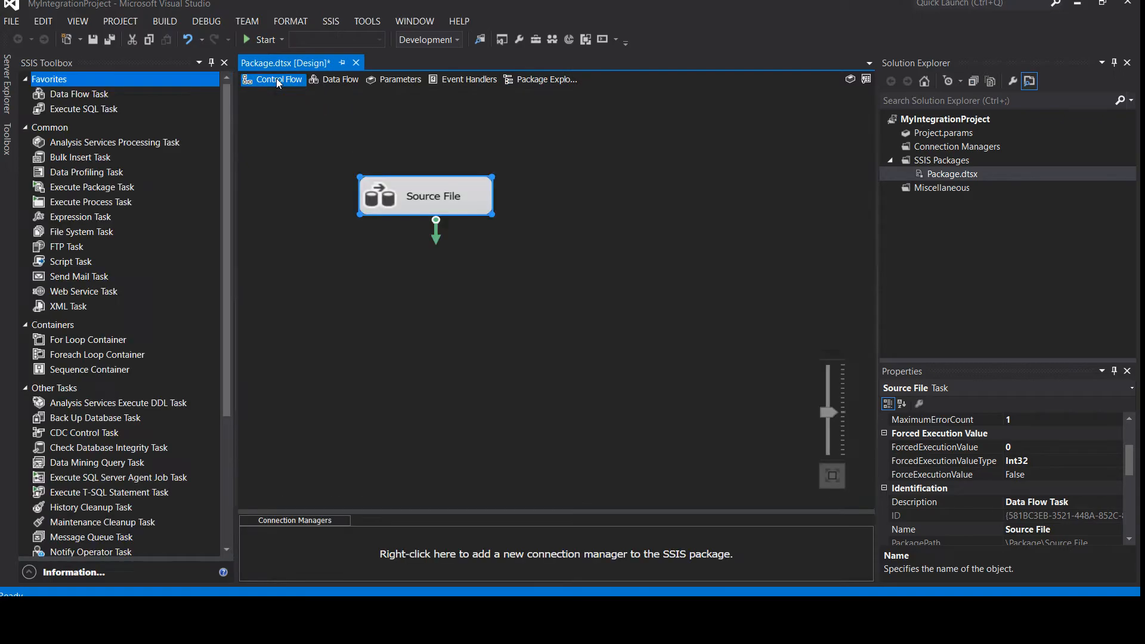
{"action": "left_click", "coordinate": [24, 325]}
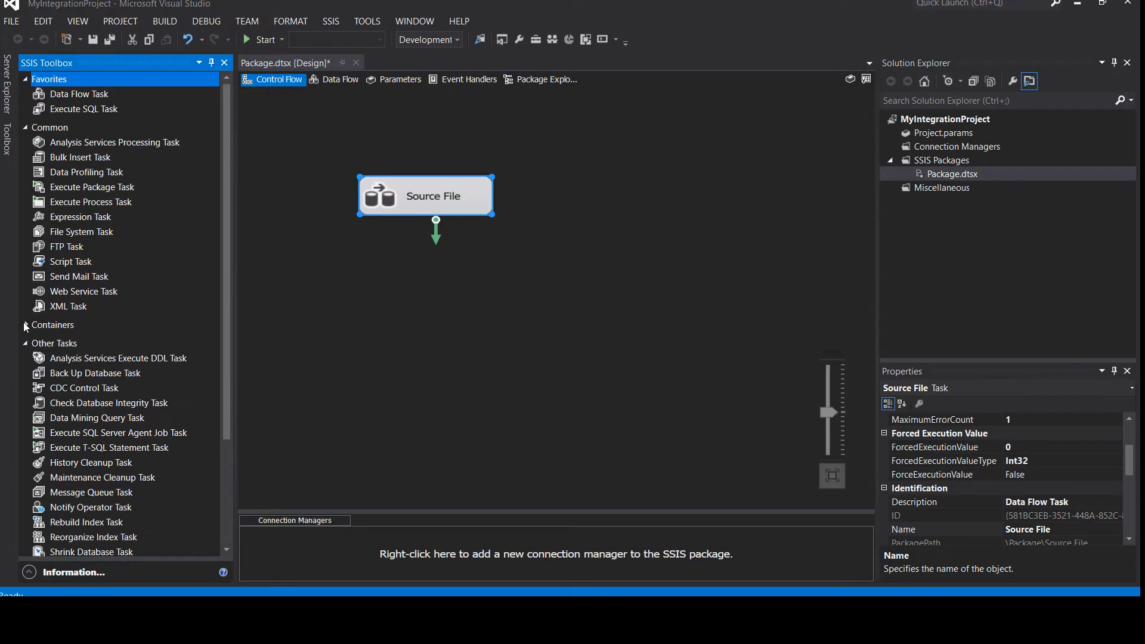
{"action": "left_click", "coordinate": [52, 324]}
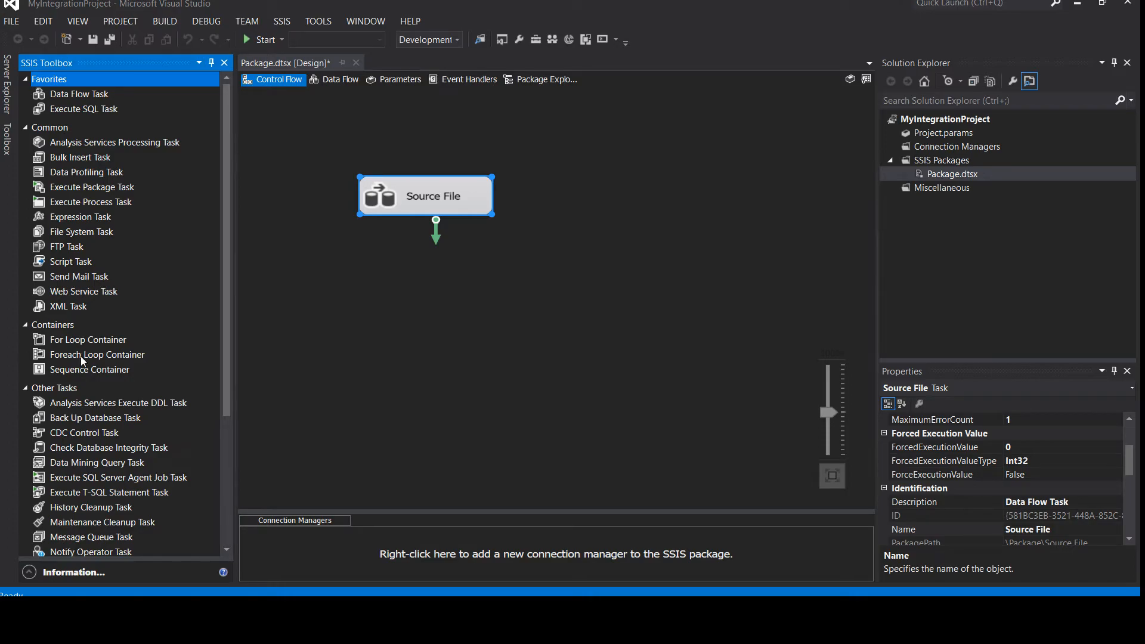
{"action": "scroll", "scroll_direction": "down", "scroll_amount": 3}
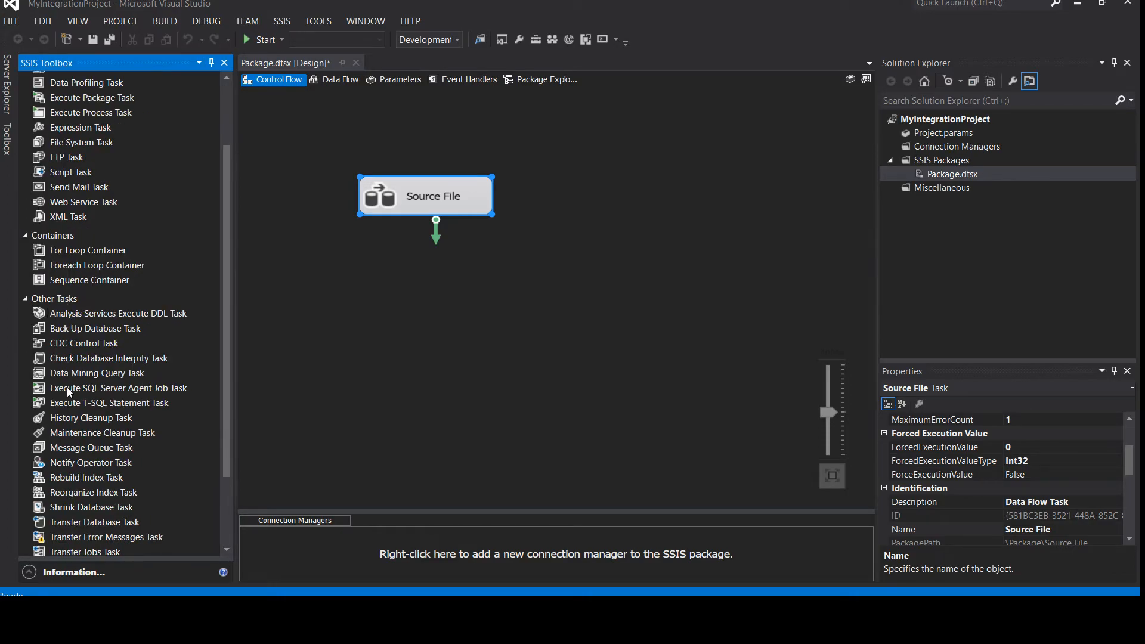
{"action": "scroll", "scroll_direction": "down", "scroll_amount": 3}
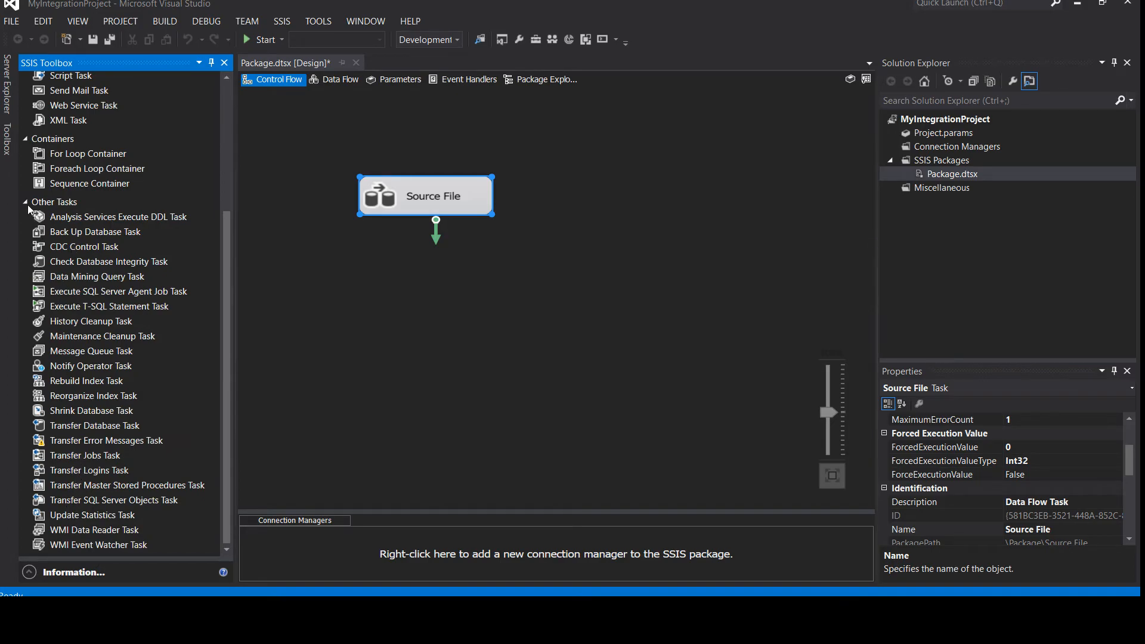
{"action": "mouse_move", "coordinate": [101, 315]}
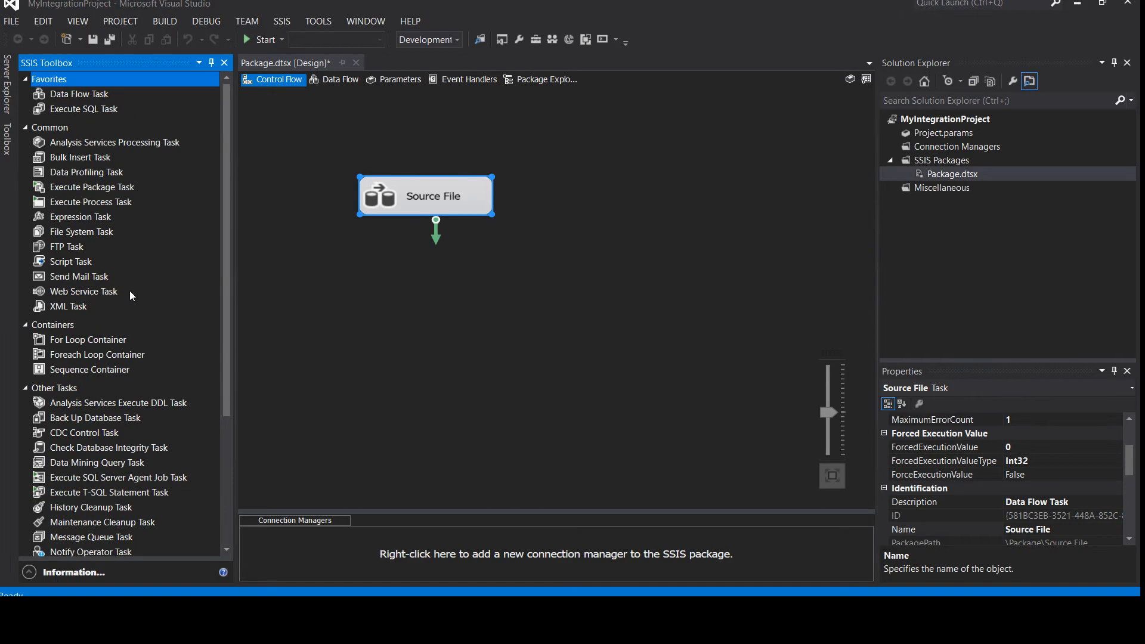
{"action": "mouse_move", "coordinate": [400, 183]}
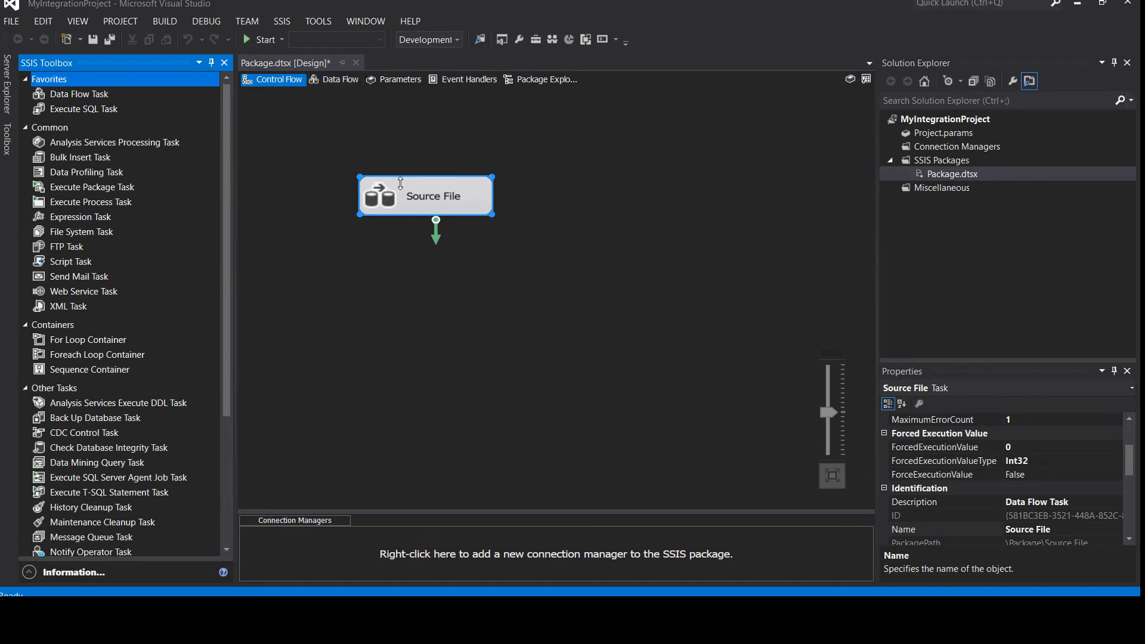
{"action": "left_click", "coordinate": [339, 78]}
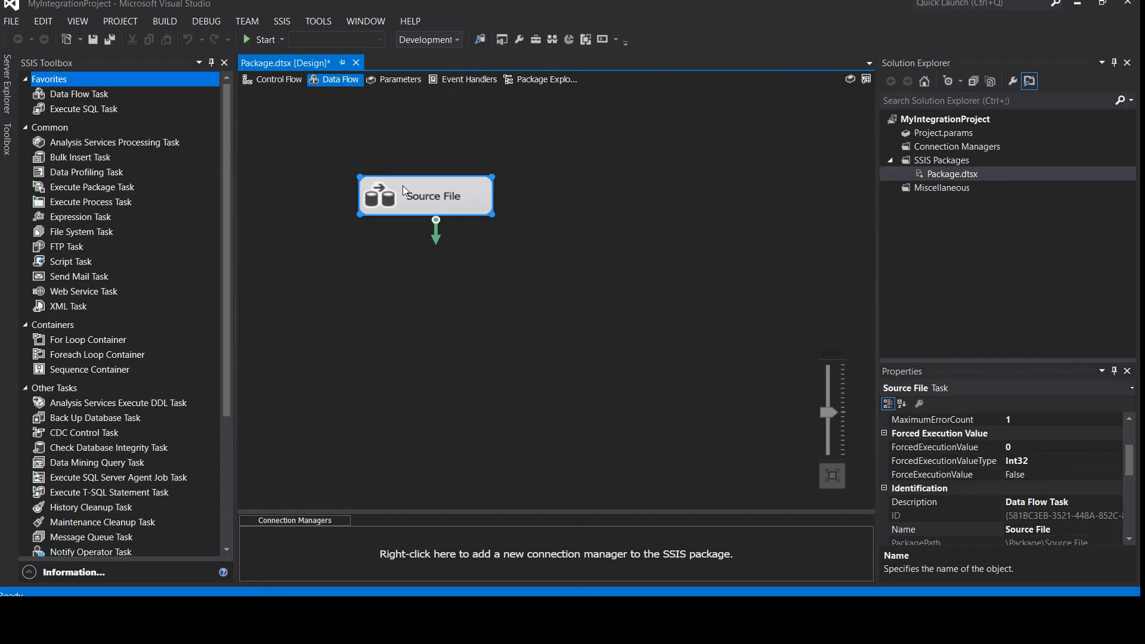
Show Source File's empty data flow surface and browse the SSIS Toolbox components
{"action": "double_click", "coordinate": [426, 194]}
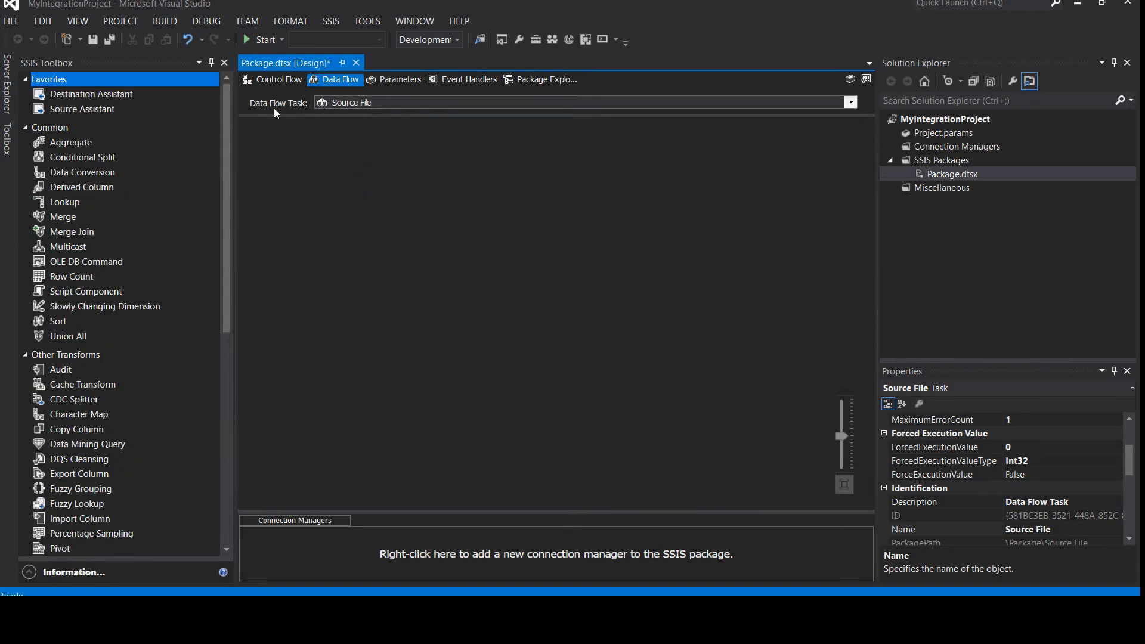
{"action": "mouse_move", "coordinate": [177, 168]}
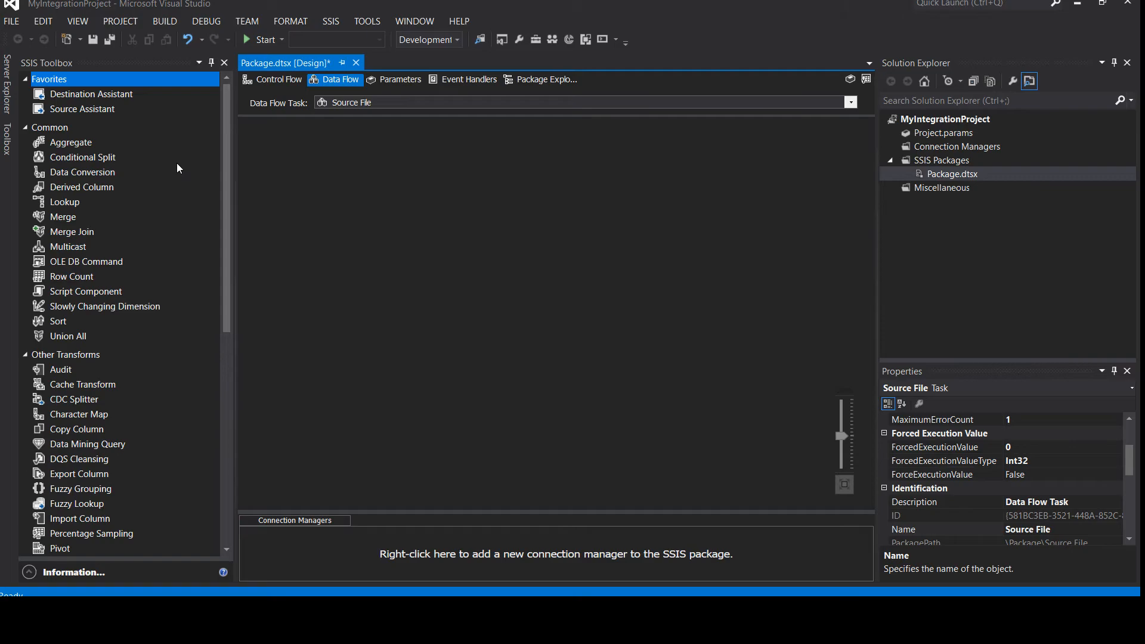
{"action": "mouse_move", "coordinate": [302, 167]}
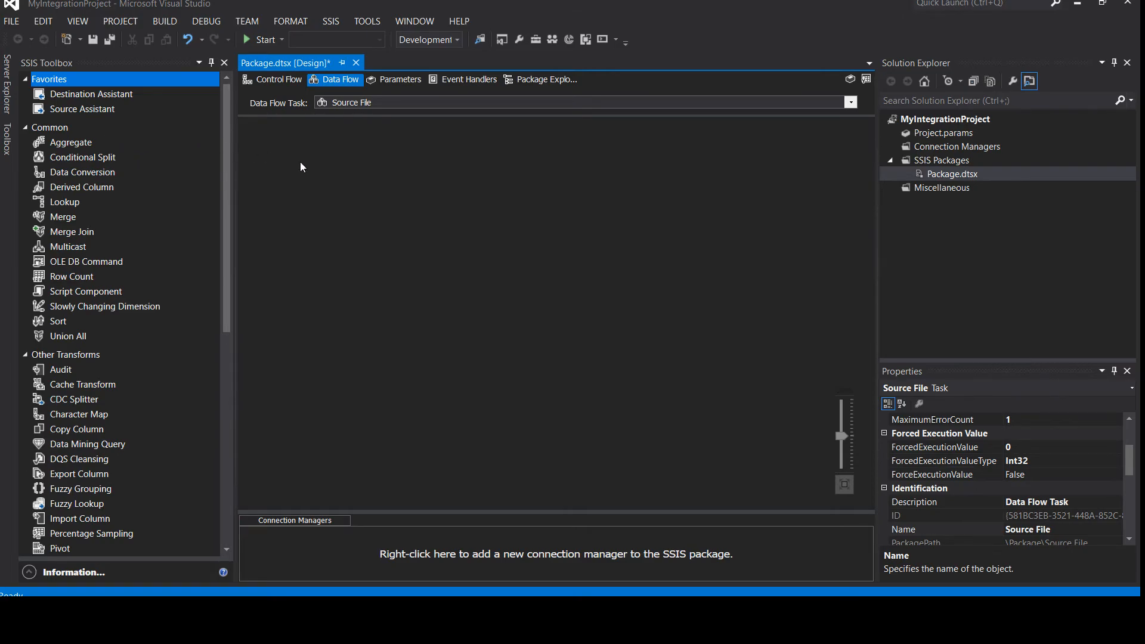
{"action": "mouse_move", "coordinate": [55, 145]}
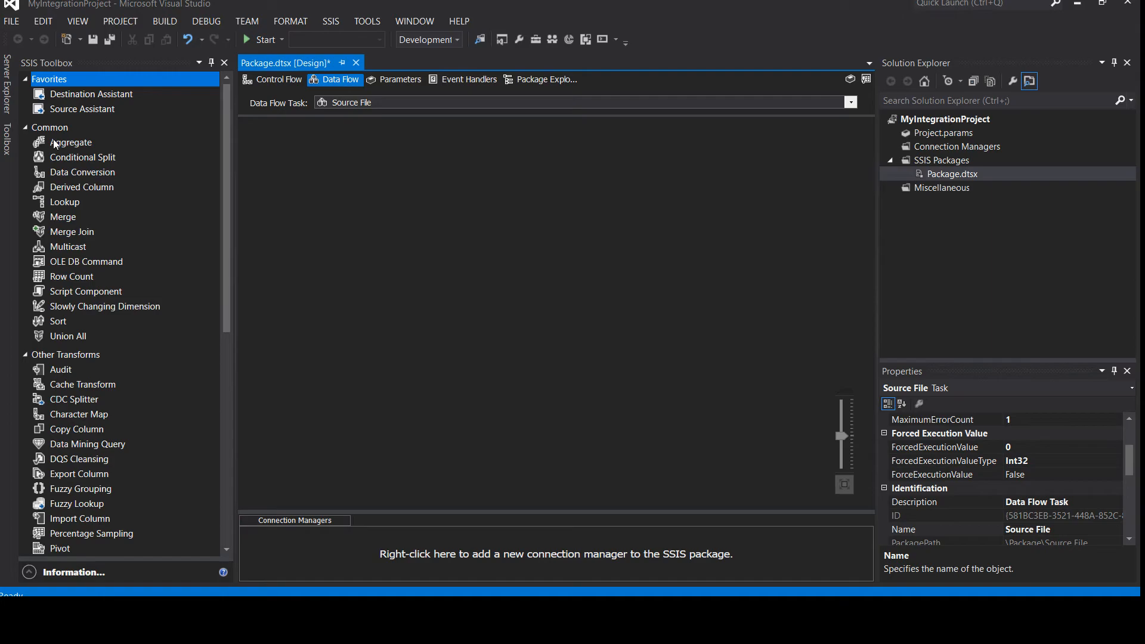
{"action": "mouse_move", "coordinate": [65, 179]}
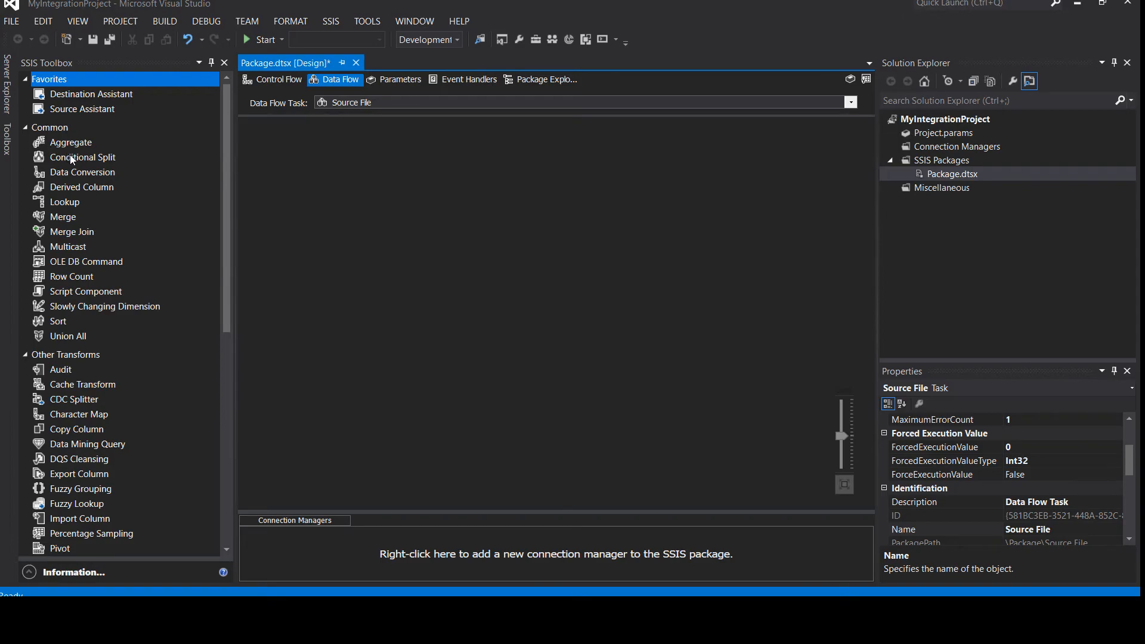
{"action": "left_click", "coordinate": [84, 172]}
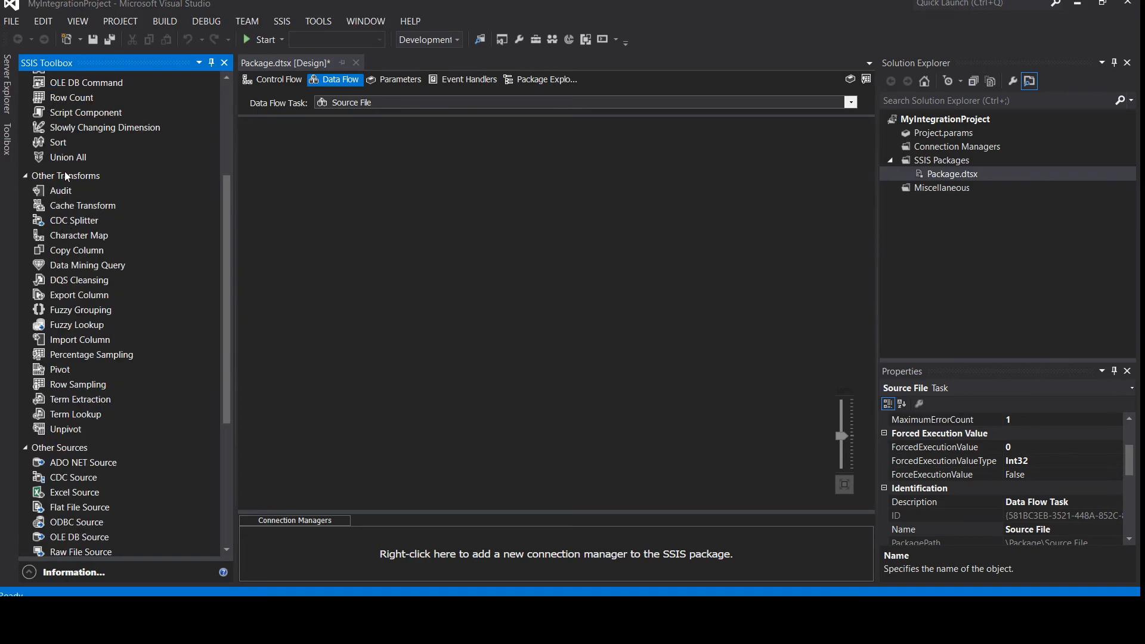
{"action": "scroll", "scroll_direction": "down", "scroll_amount": 3}
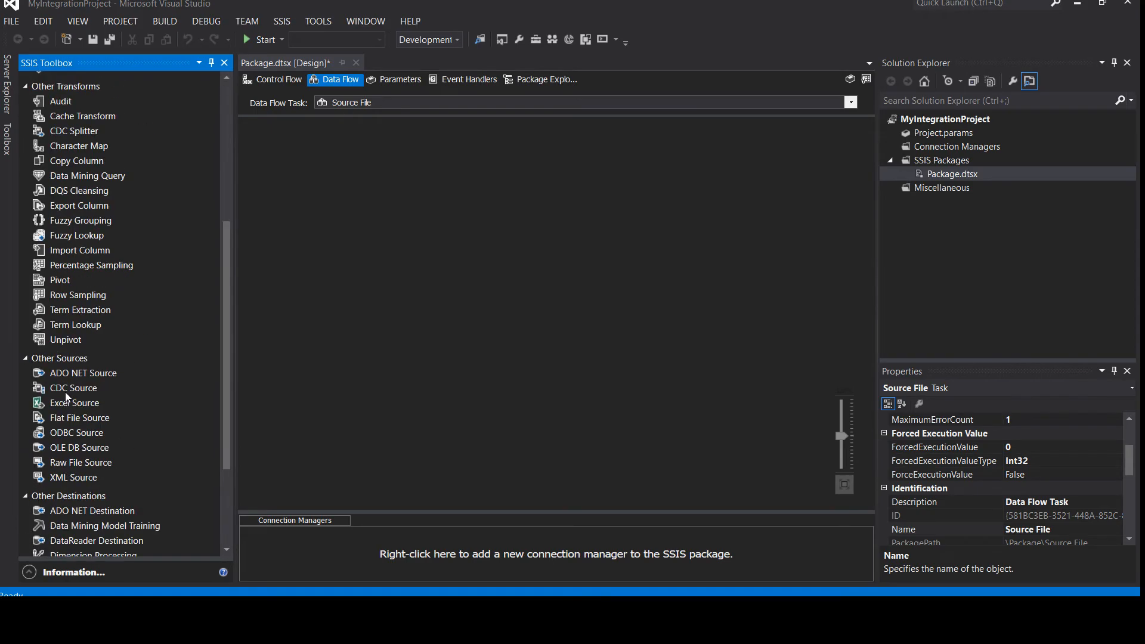
{"action": "mouse_move", "coordinate": [60, 358]}
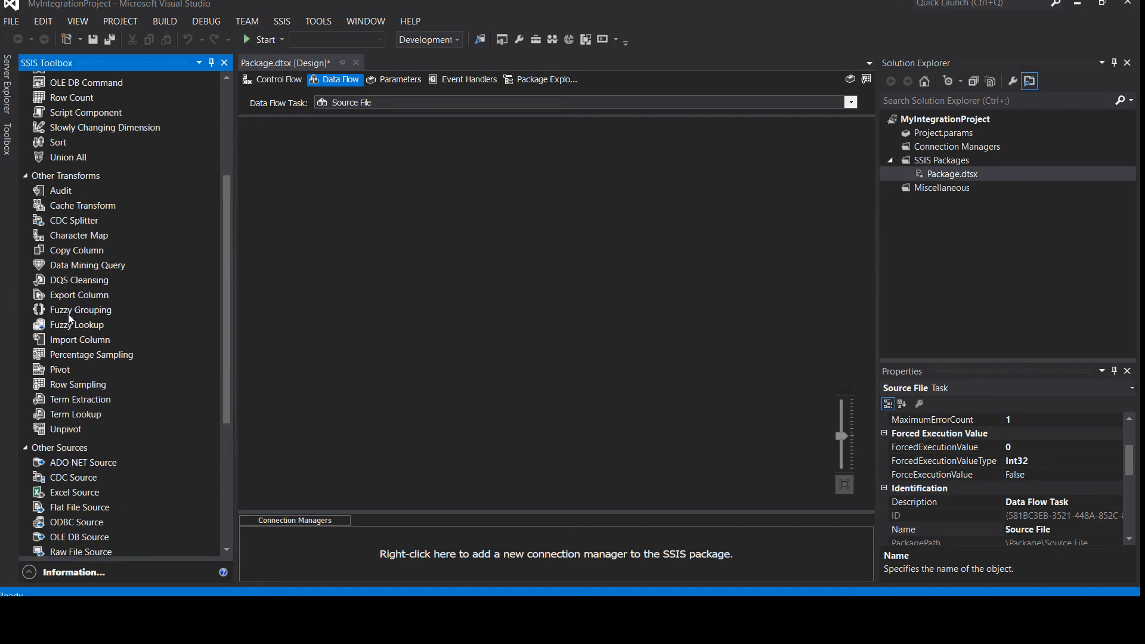
{"action": "mouse_move", "coordinate": [87, 203]}
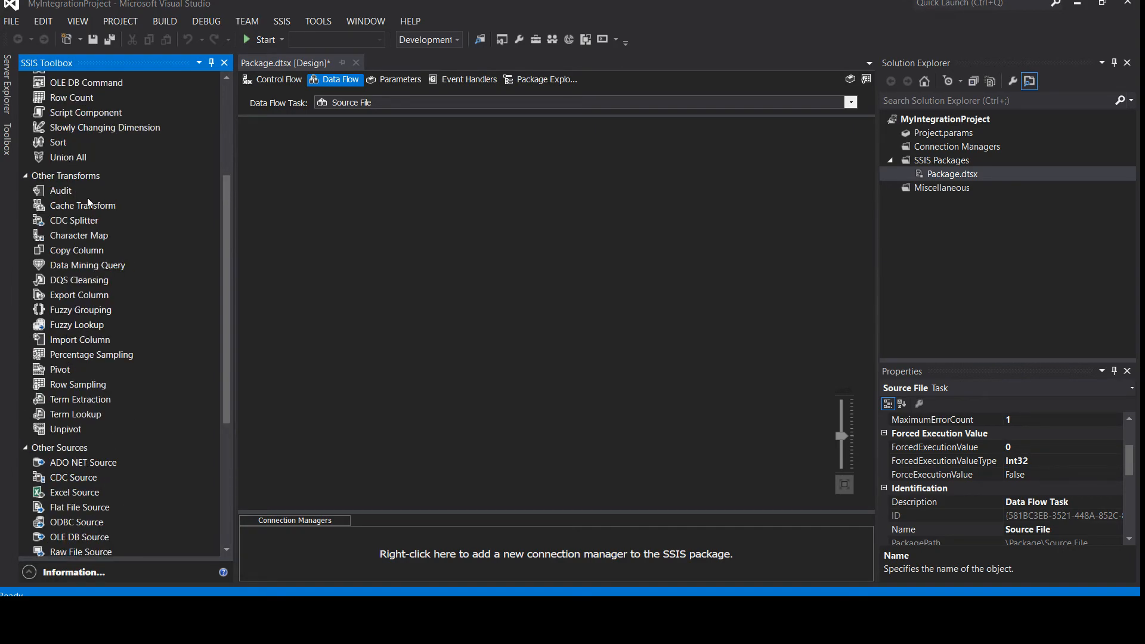
{"action": "scroll", "scroll_direction": "down", "scroll_amount": 3}
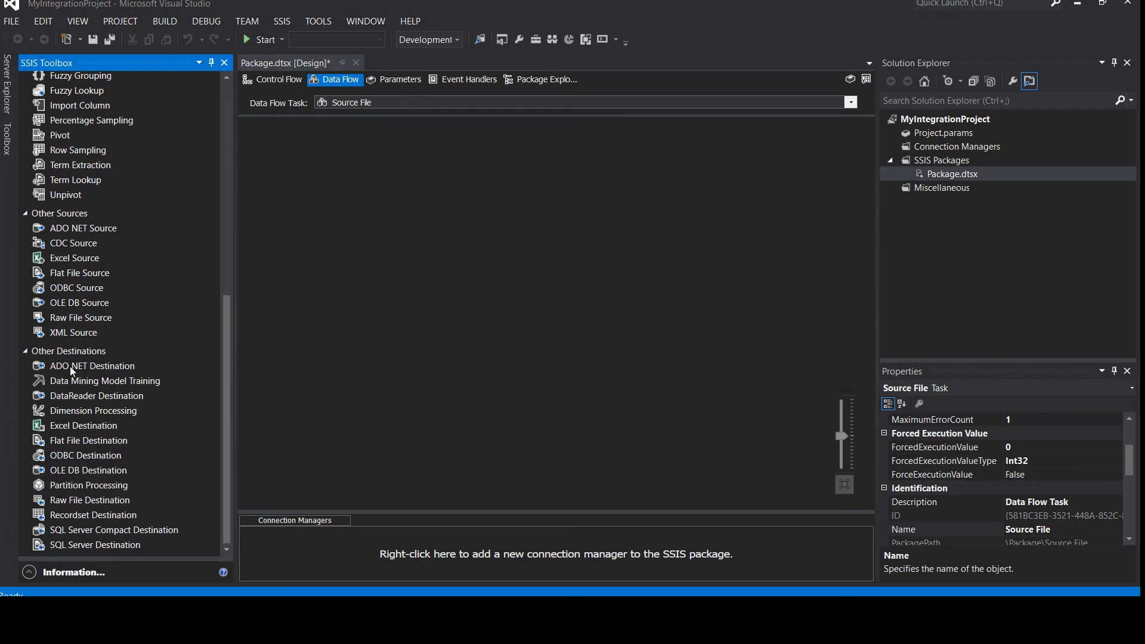
{"action": "mouse_move", "coordinate": [320, 241]}
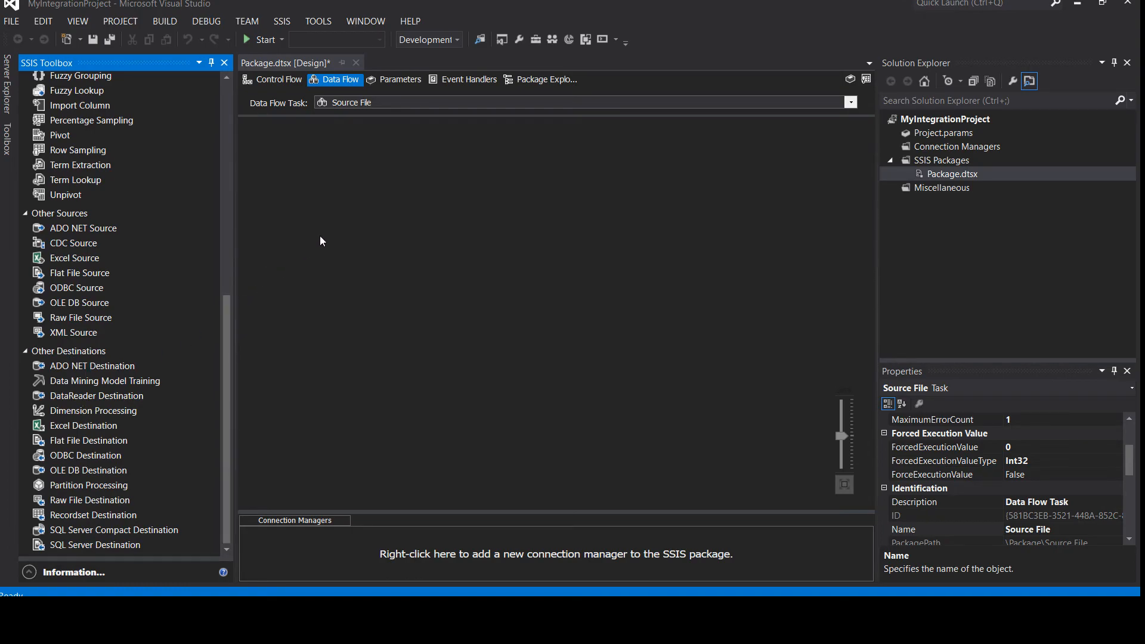
{"action": "mouse_move", "coordinate": [679, 273]}
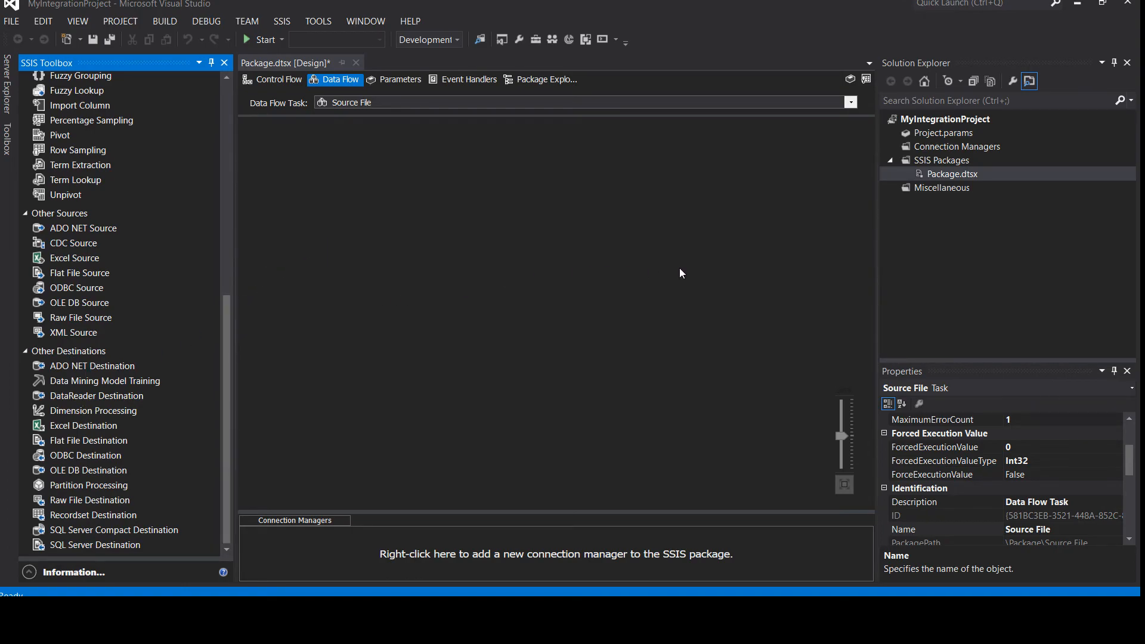
{"action": "mouse_move", "coordinate": [243, 290]}
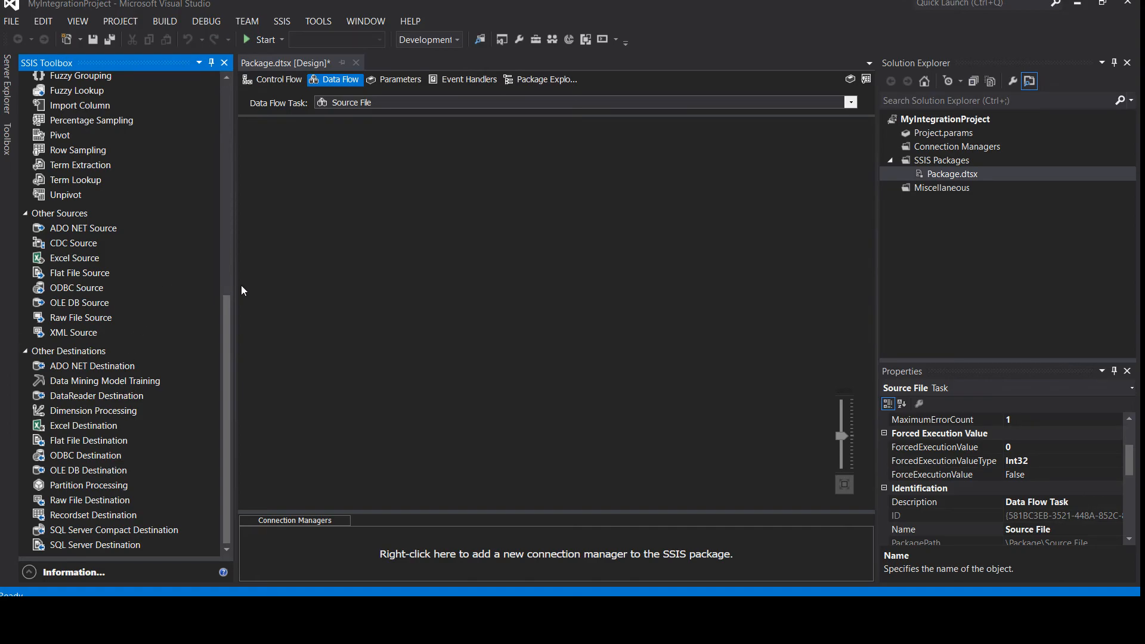
{"action": "mouse_move", "coordinate": [365, 282]}
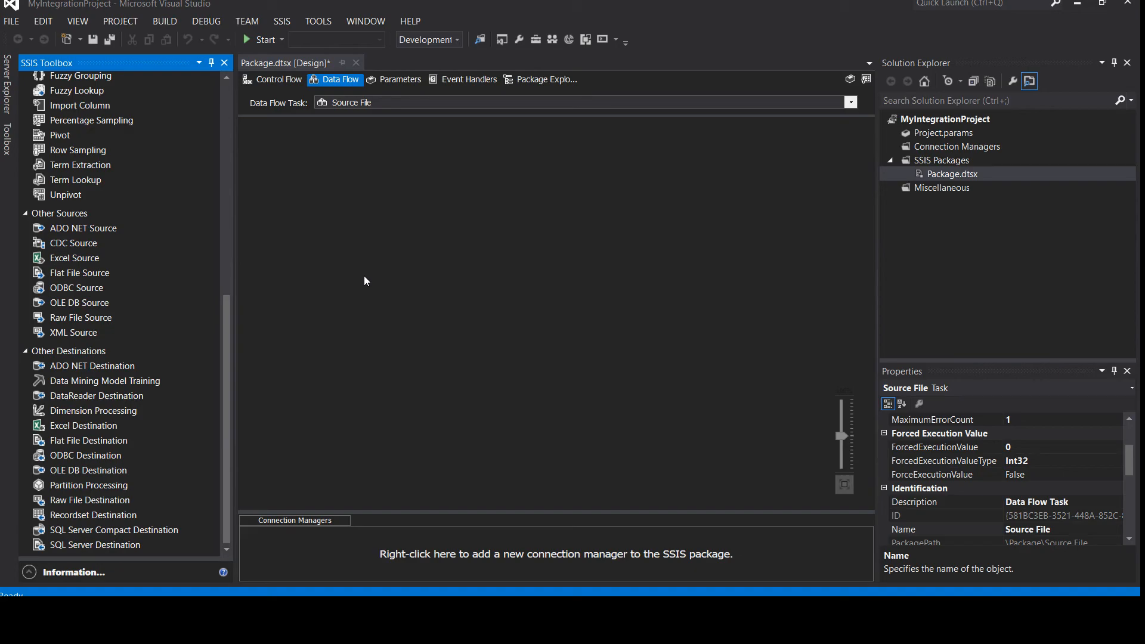
{"action": "left_click", "coordinate": [278, 79]}
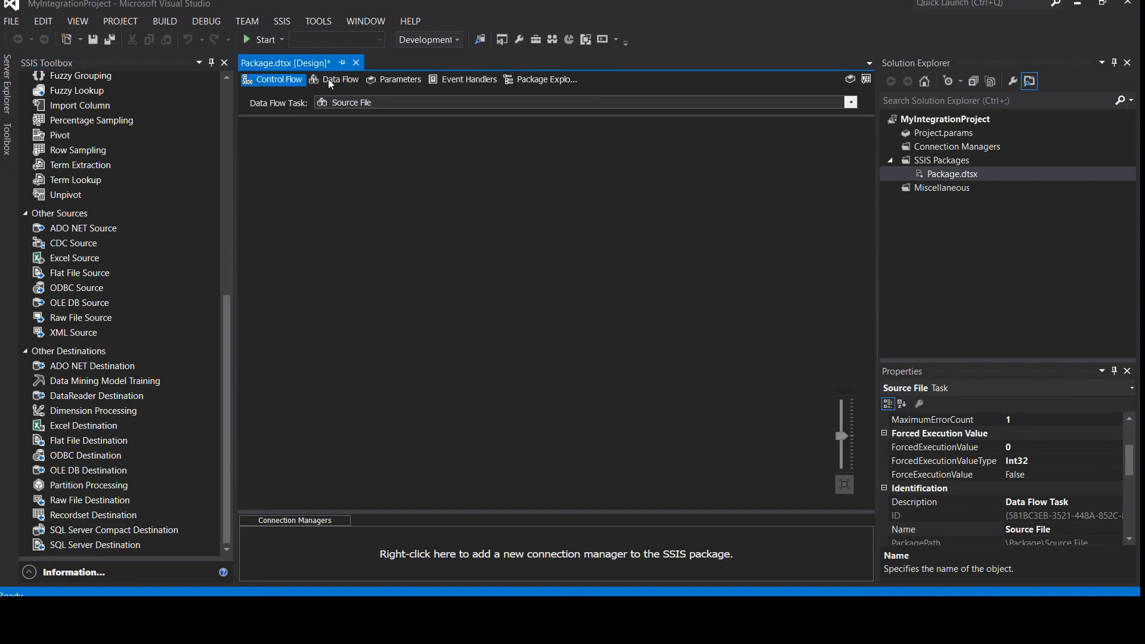
Switch through Control Flow and Source File's data flow to the empty Parameters page
{"action": "left_click", "coordinate": [340, 78]}
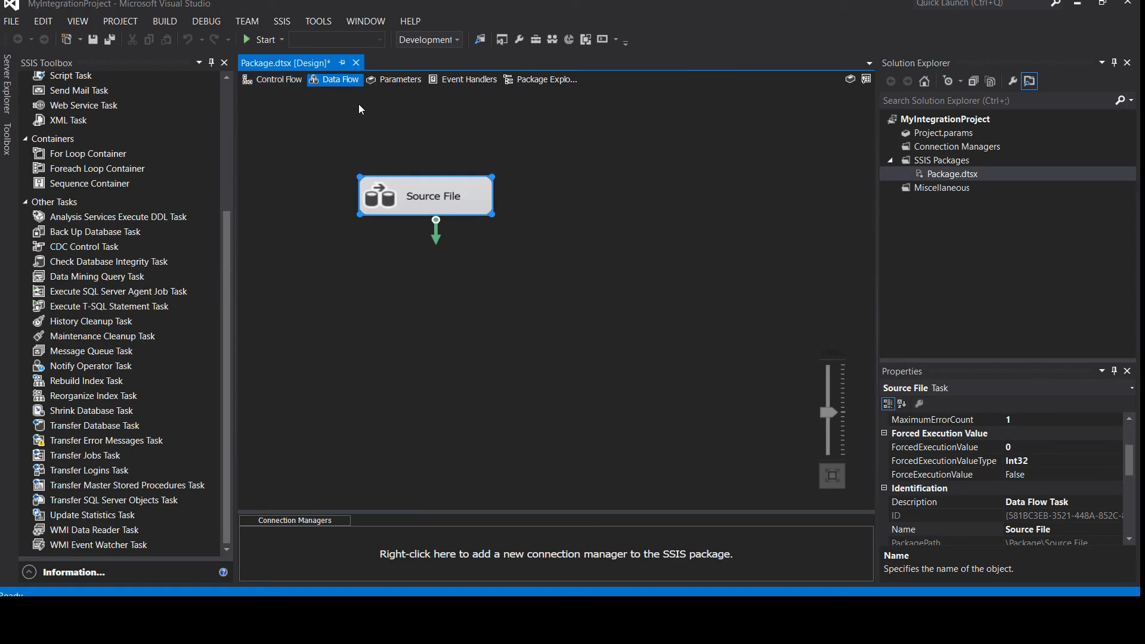
{"action": "double_click", "coordinate": [426, 194]}
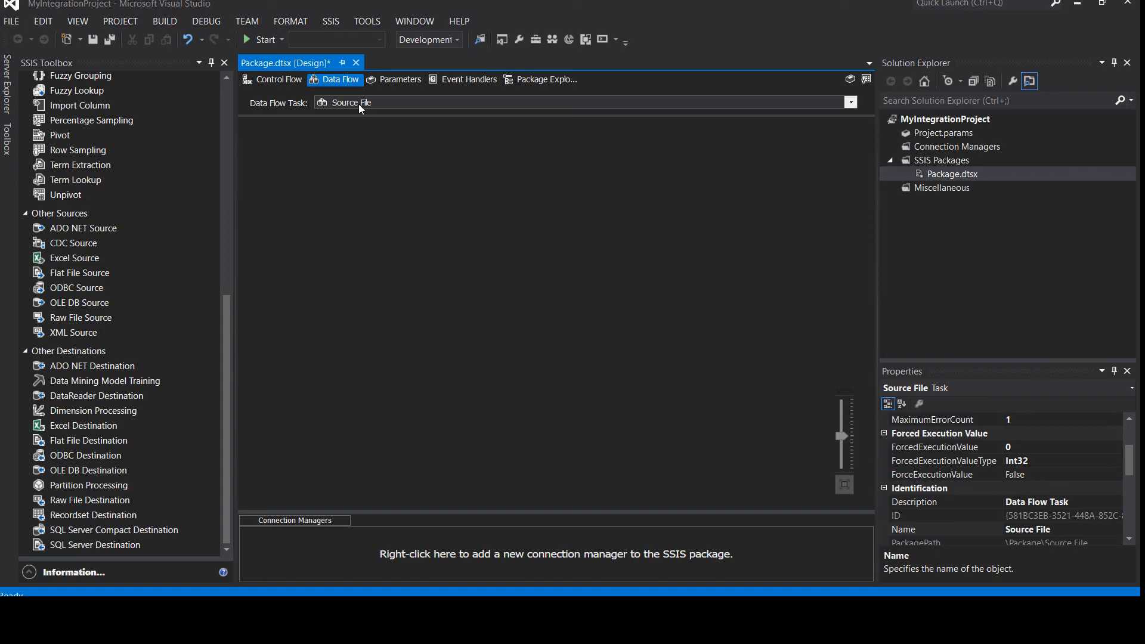
{"action": "left_click", "coordinate": [399, 79]}
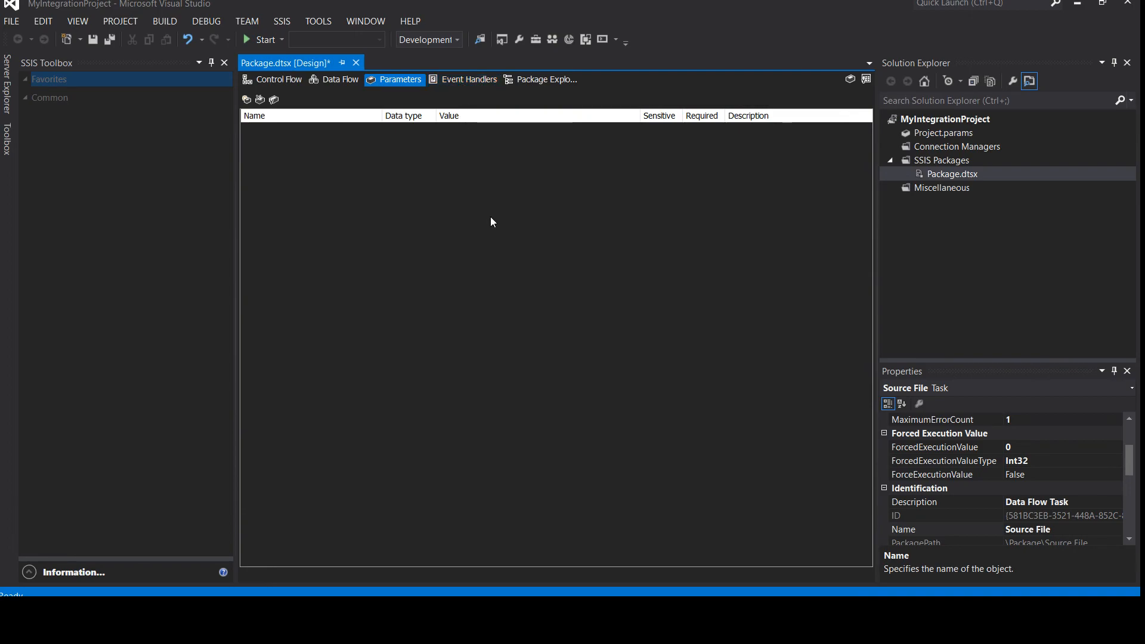
{"action": "mouse_move", "coordinate": [276, 84]}
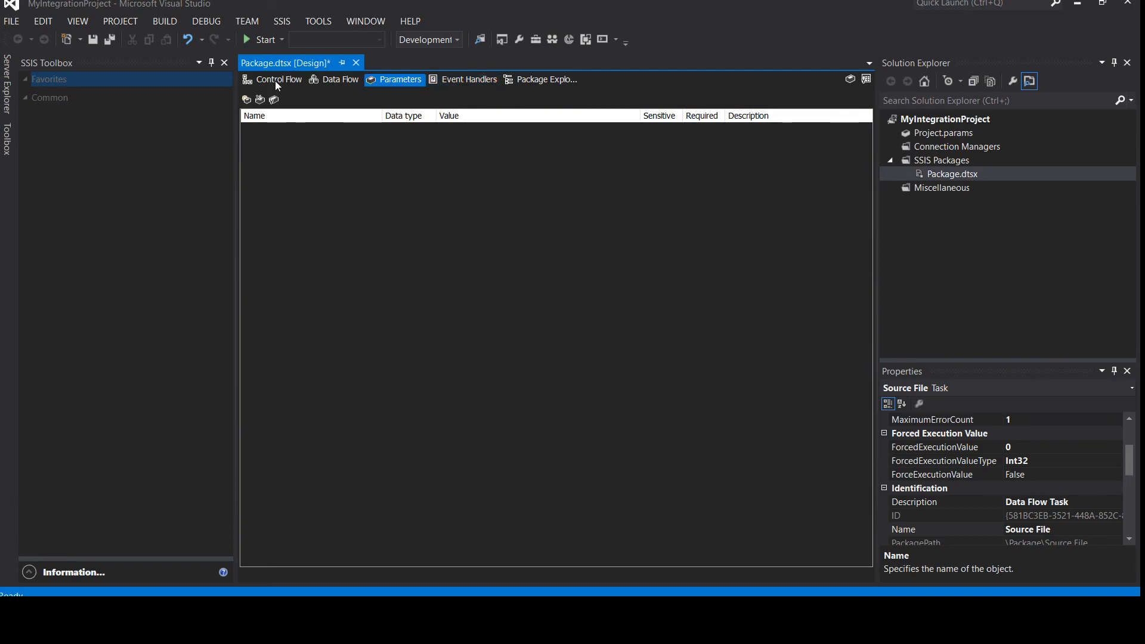
Show the Control Flow canvas holding only the Source File task
{"action": "left_click", "coordinate": [278, 79]}
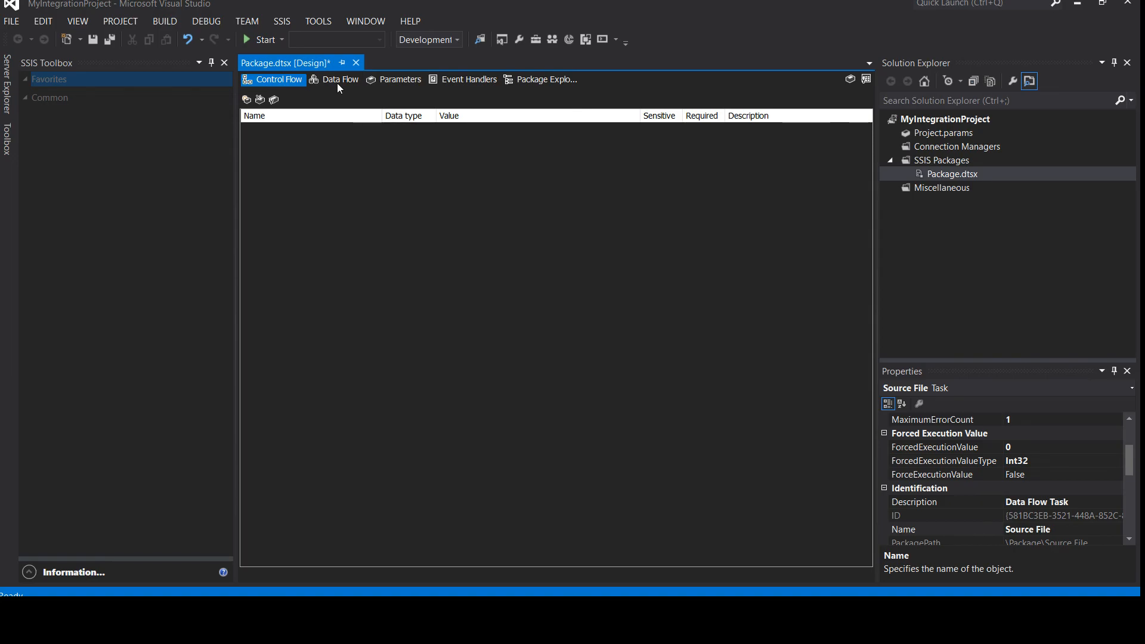
{"action": "left_click", "coordinate": [340, 78]}
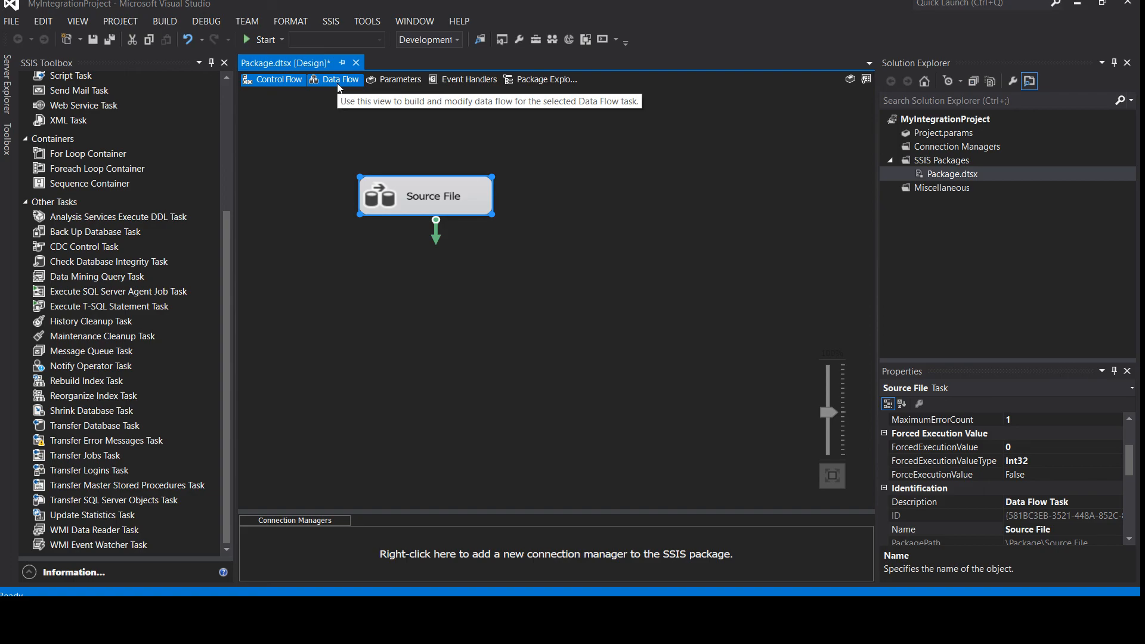
{"action": "mouse_move", "coordinate": [338, 87]}
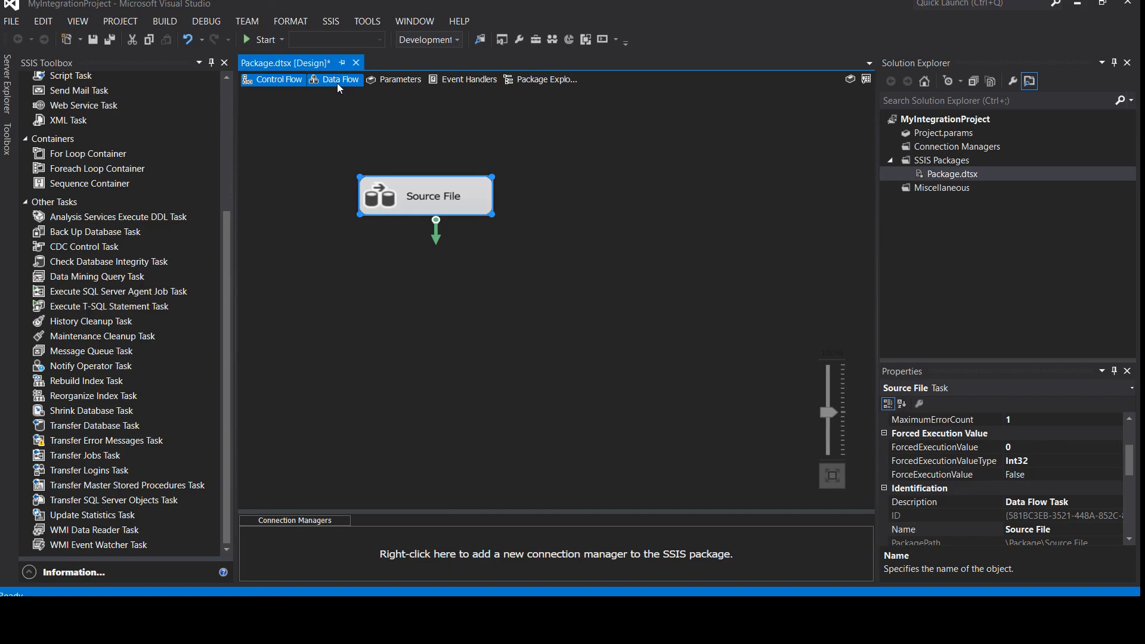
{"action": "mouse_move", "coordinate": [408, 145]}
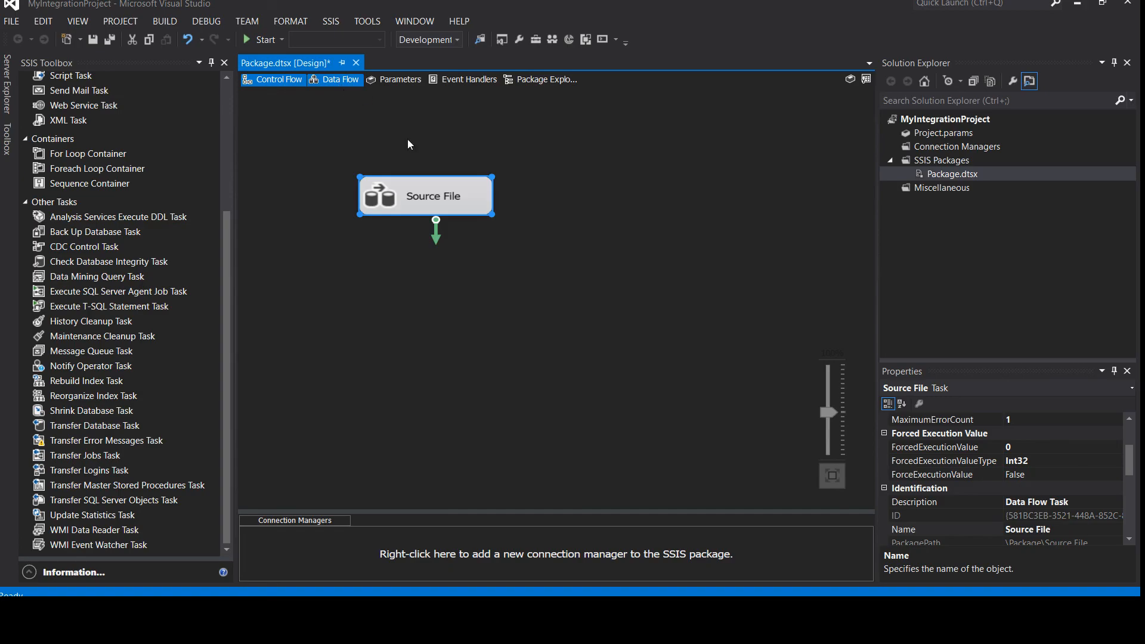